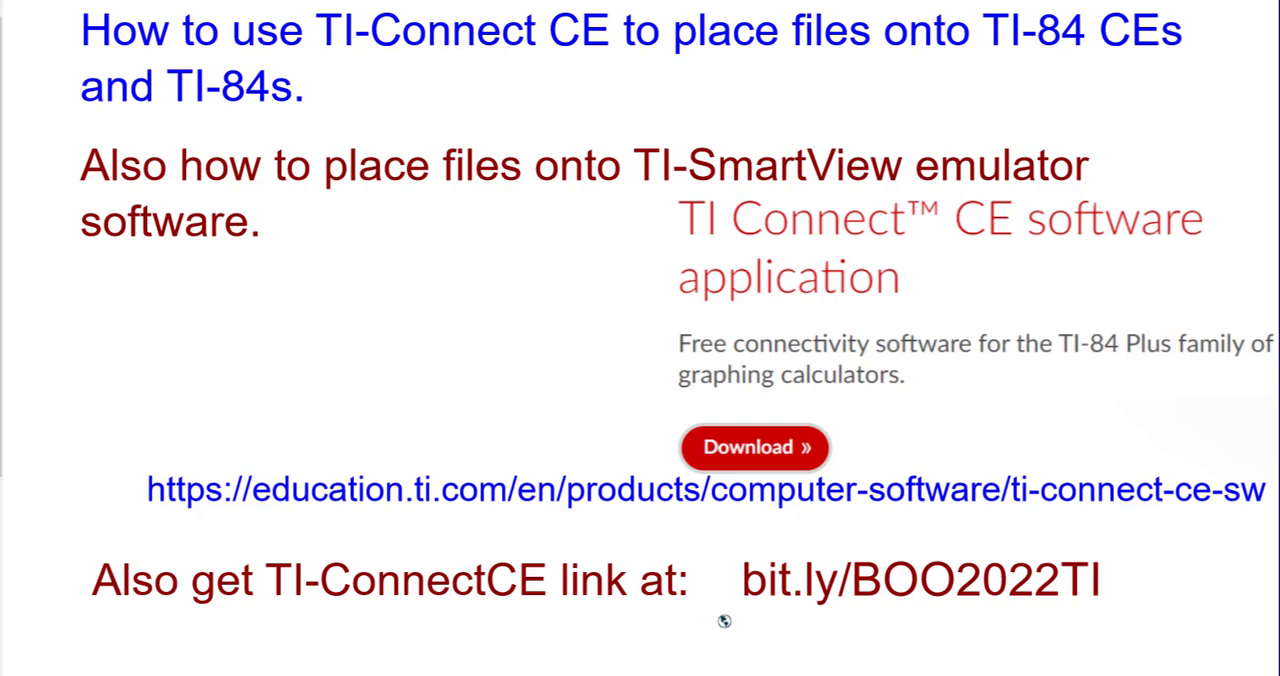
mouse_move(492, 60)
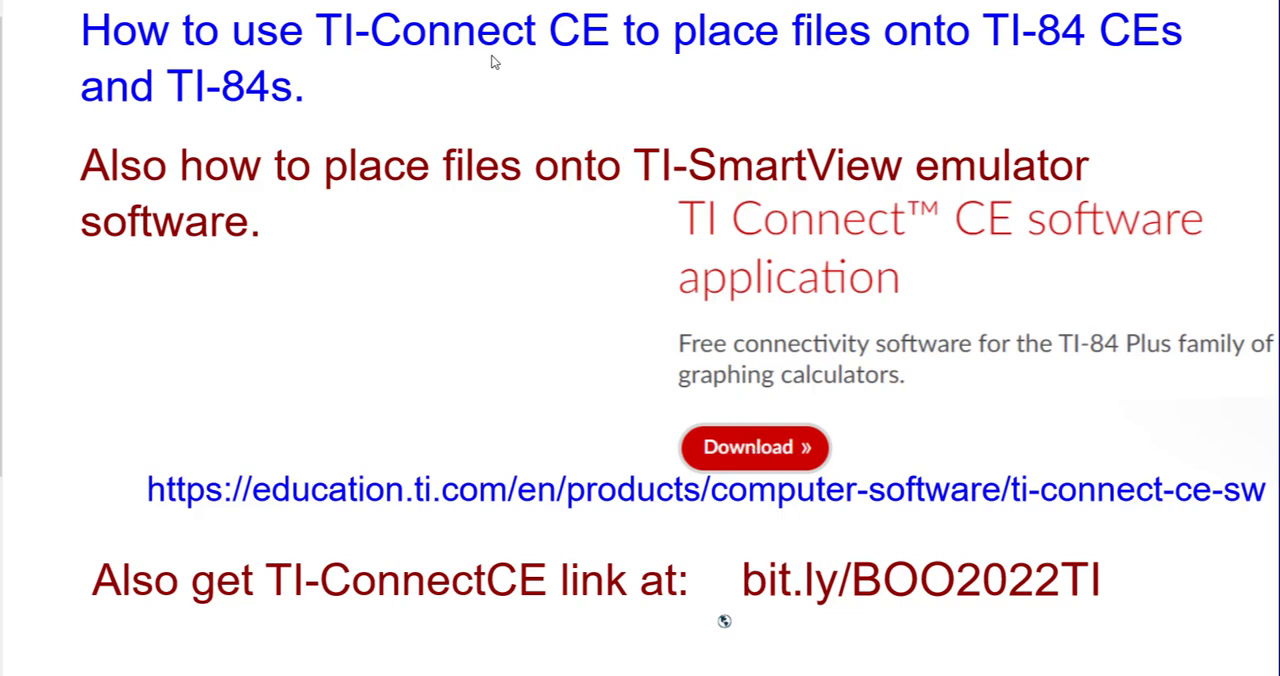
mouse_move(368, 454)
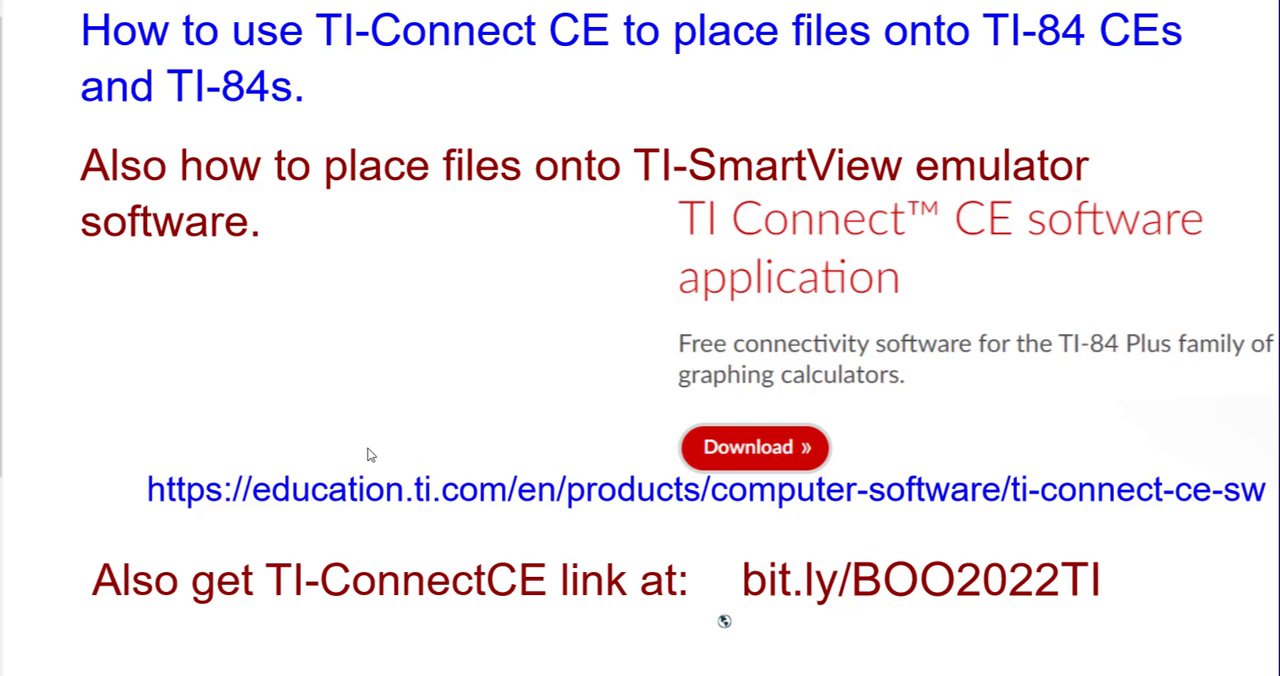
mouse_move(478, 648)
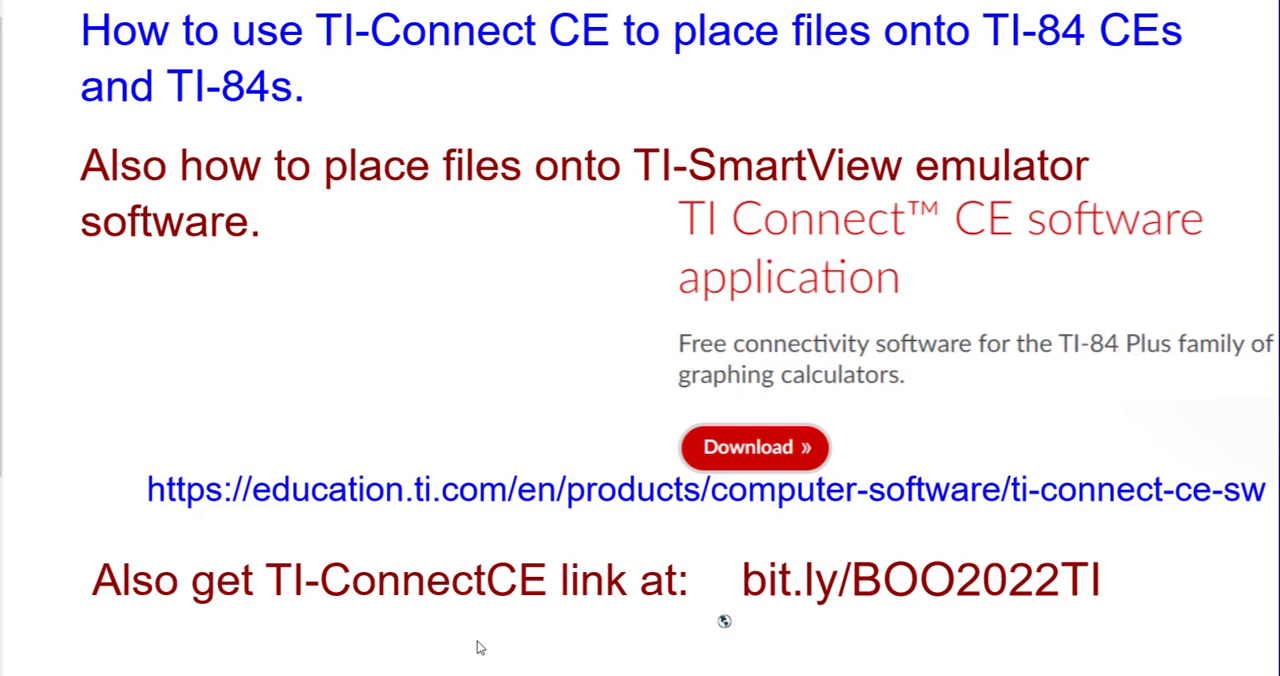
mouse_move(1200, 672)
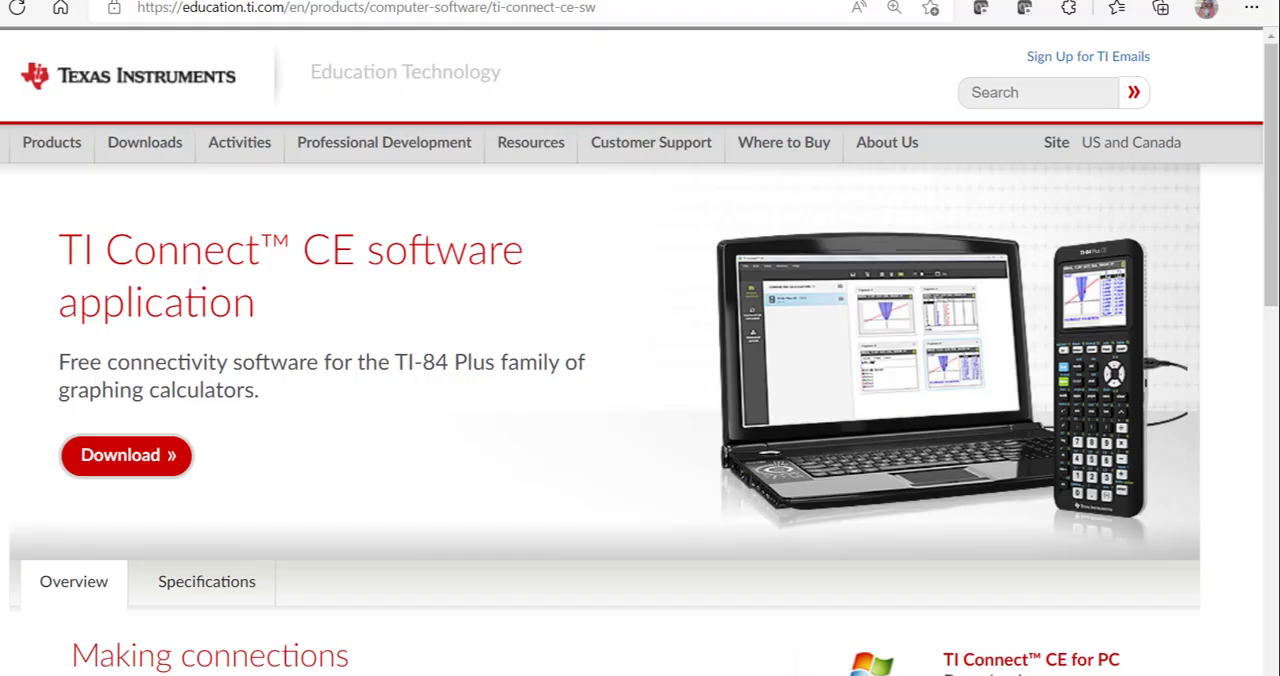
mouse_move(462, 232)
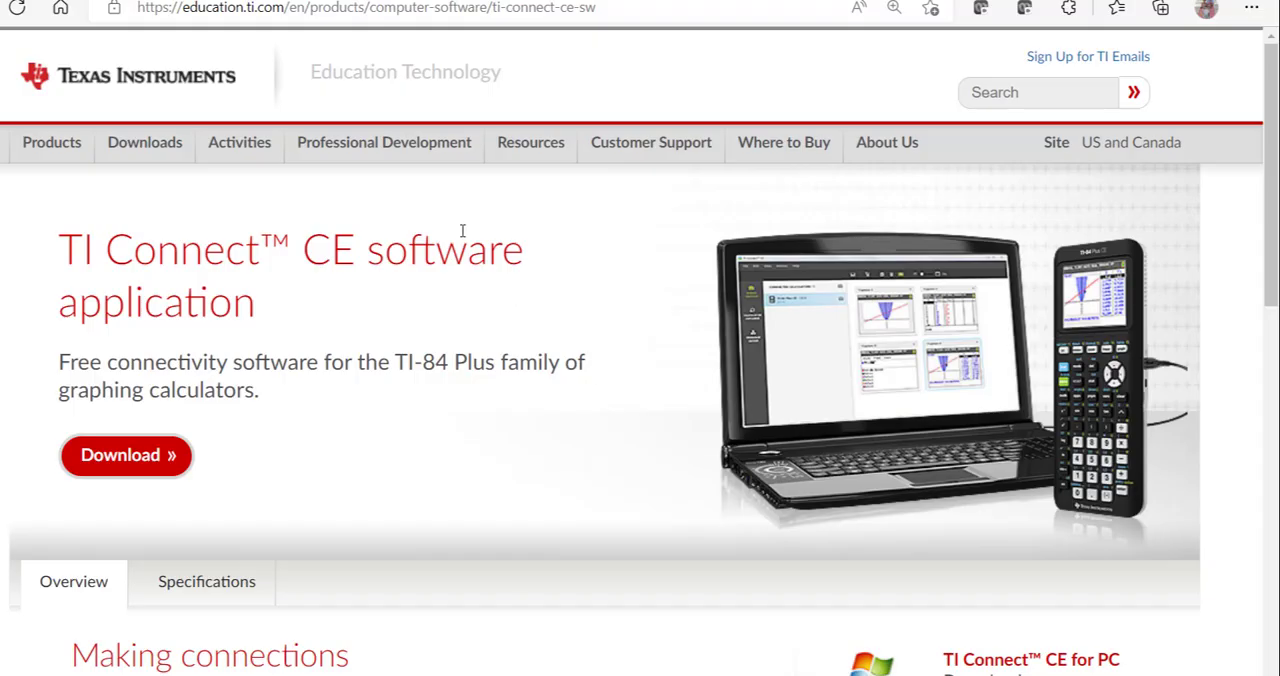
mouse_move(622, 356)
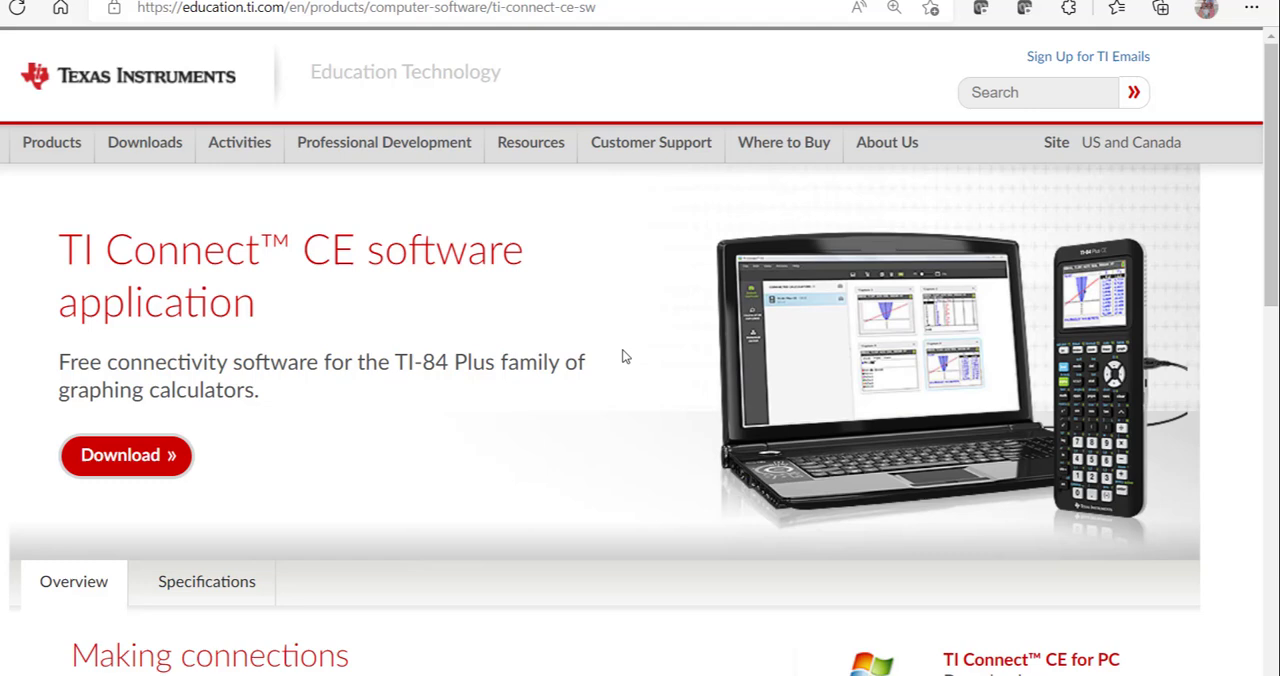
mouse_move(188, 472)
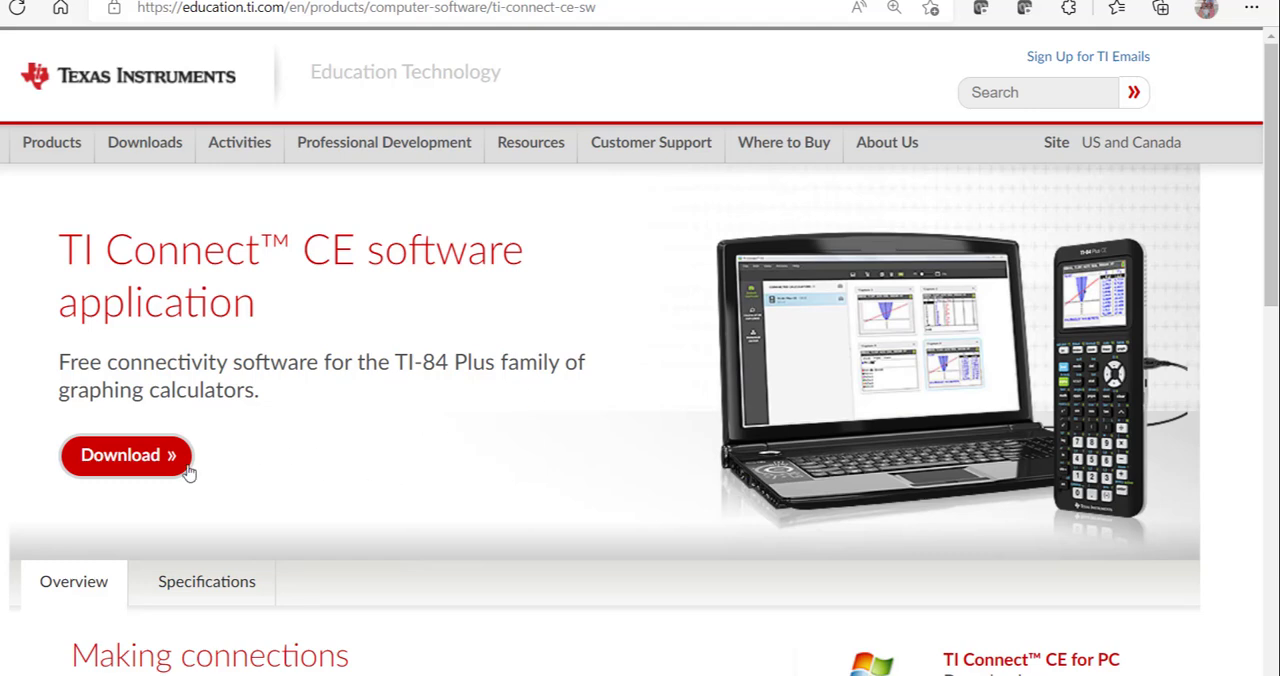
mouse_move(484, 572)
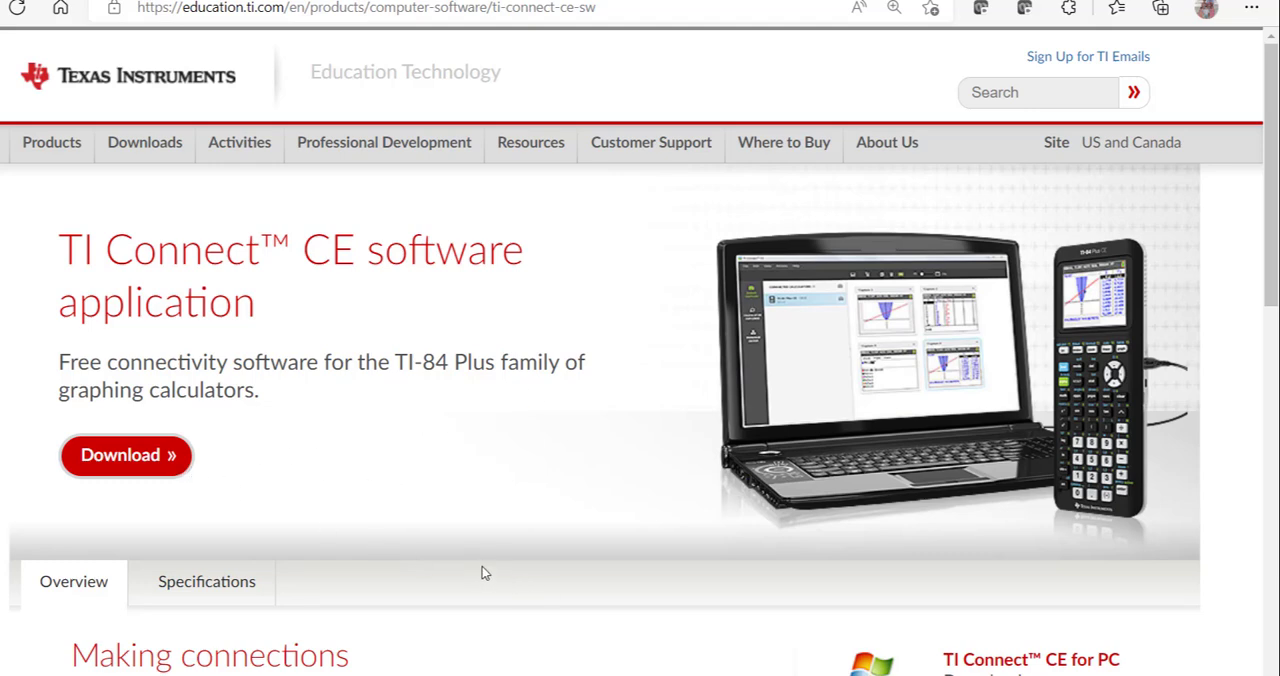
mouse_move(520, 560)
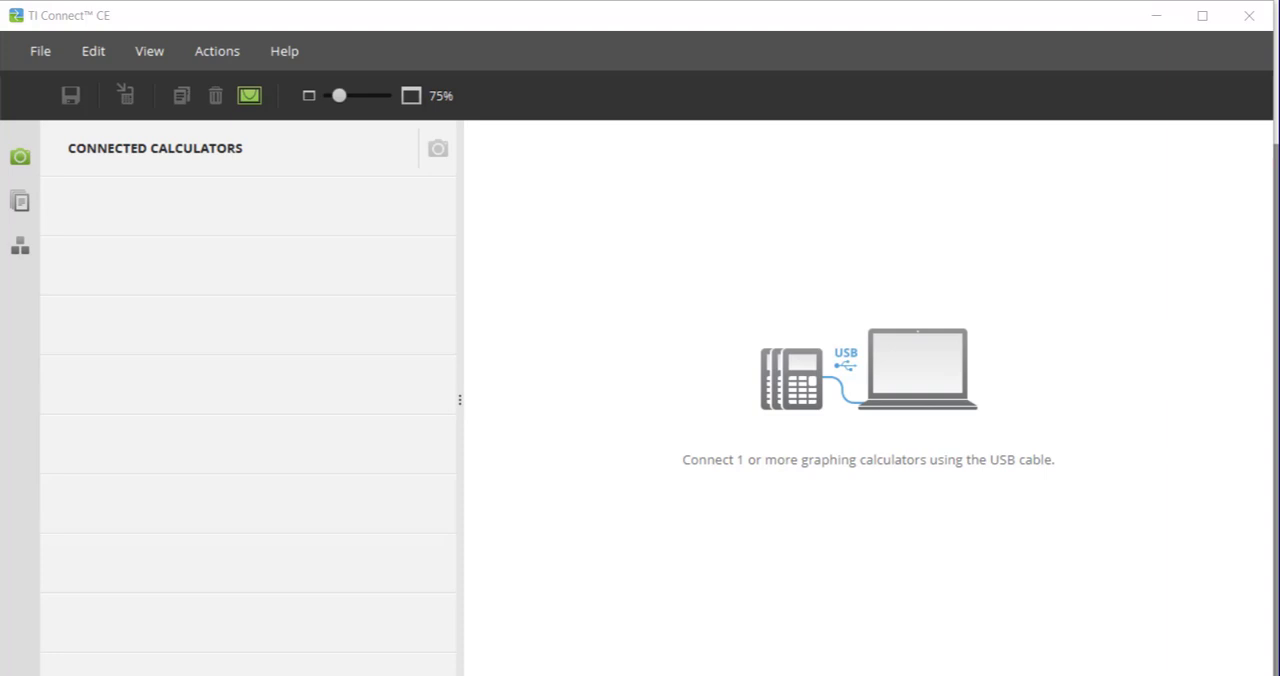
mouse_move(128, 130)
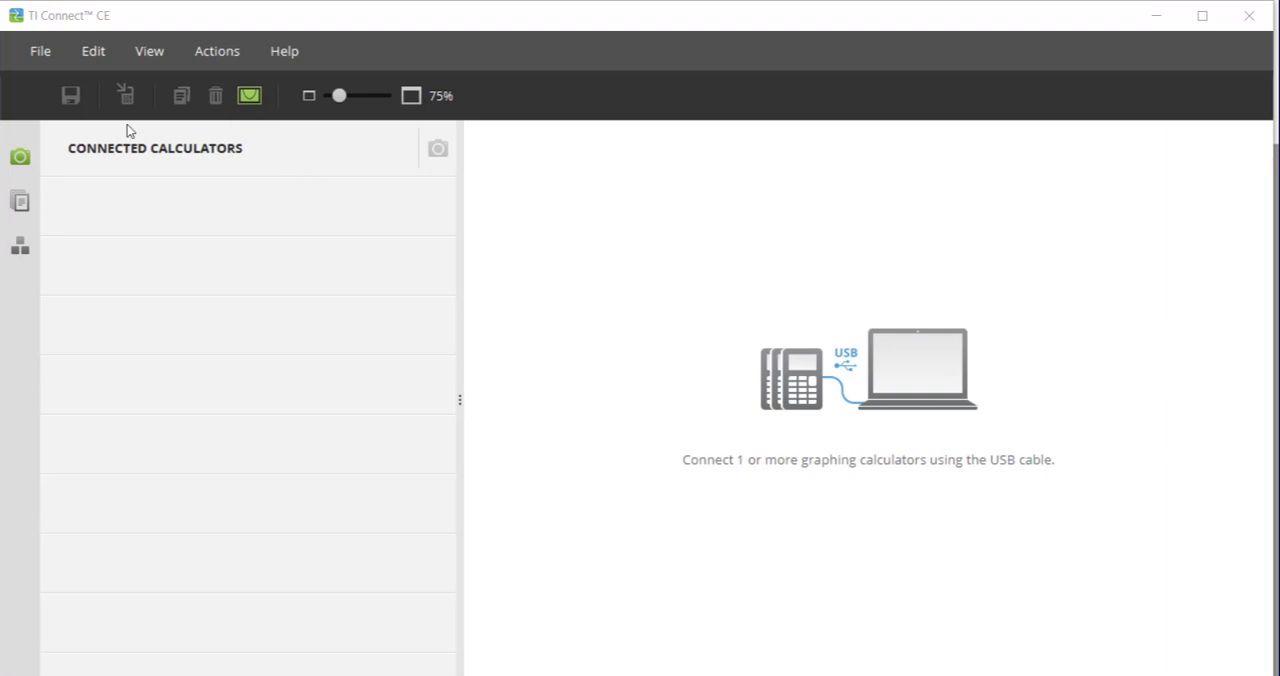
mouse_move(130, 136)
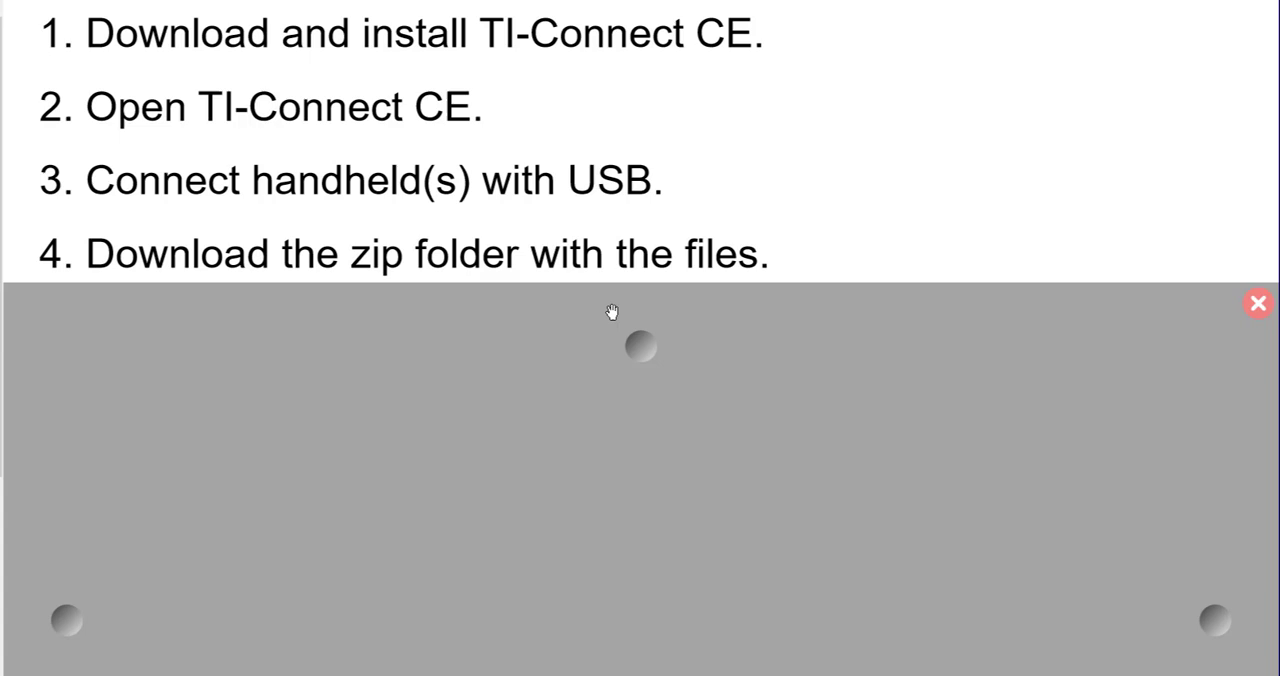
mouse_move(580, 328)
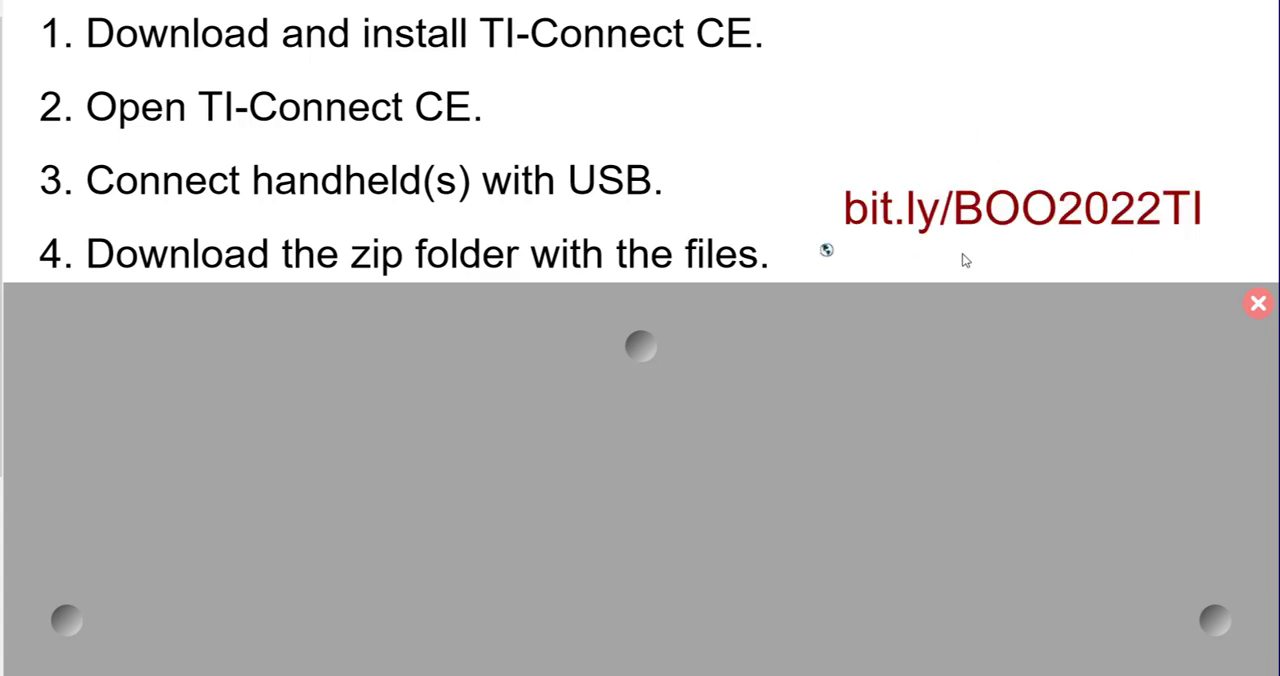
mouse_move(1236, 260)
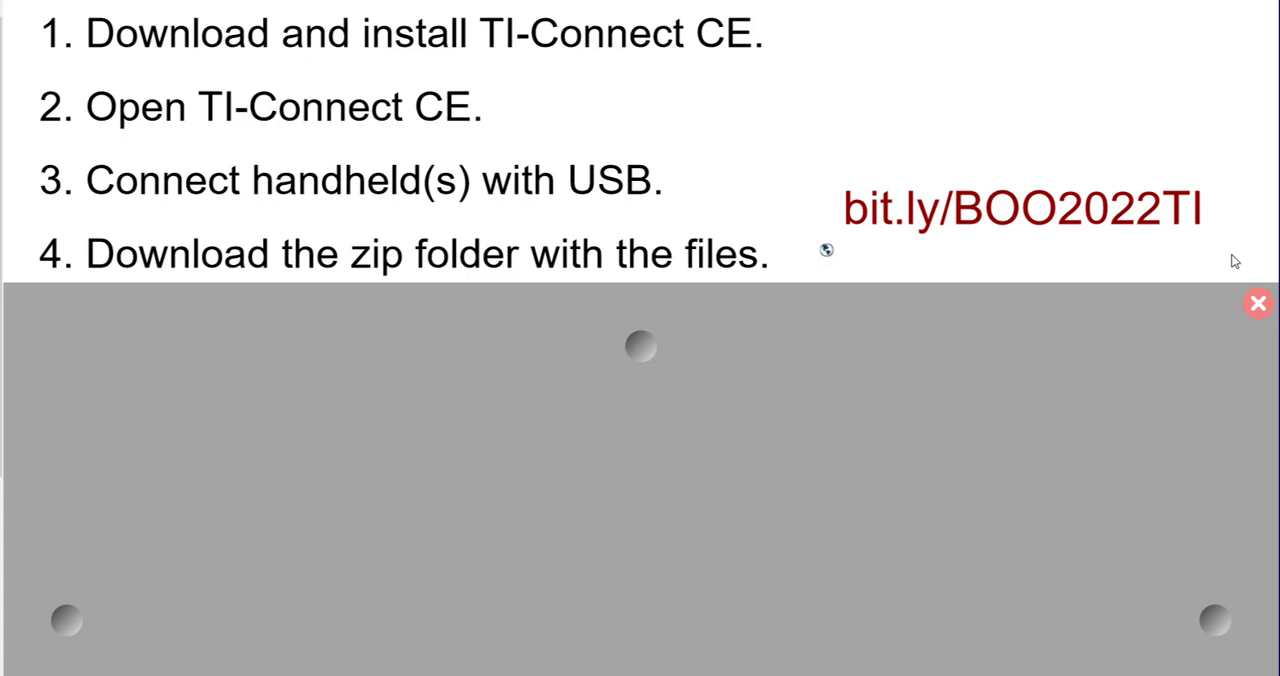
mouse_move(1108, 298)
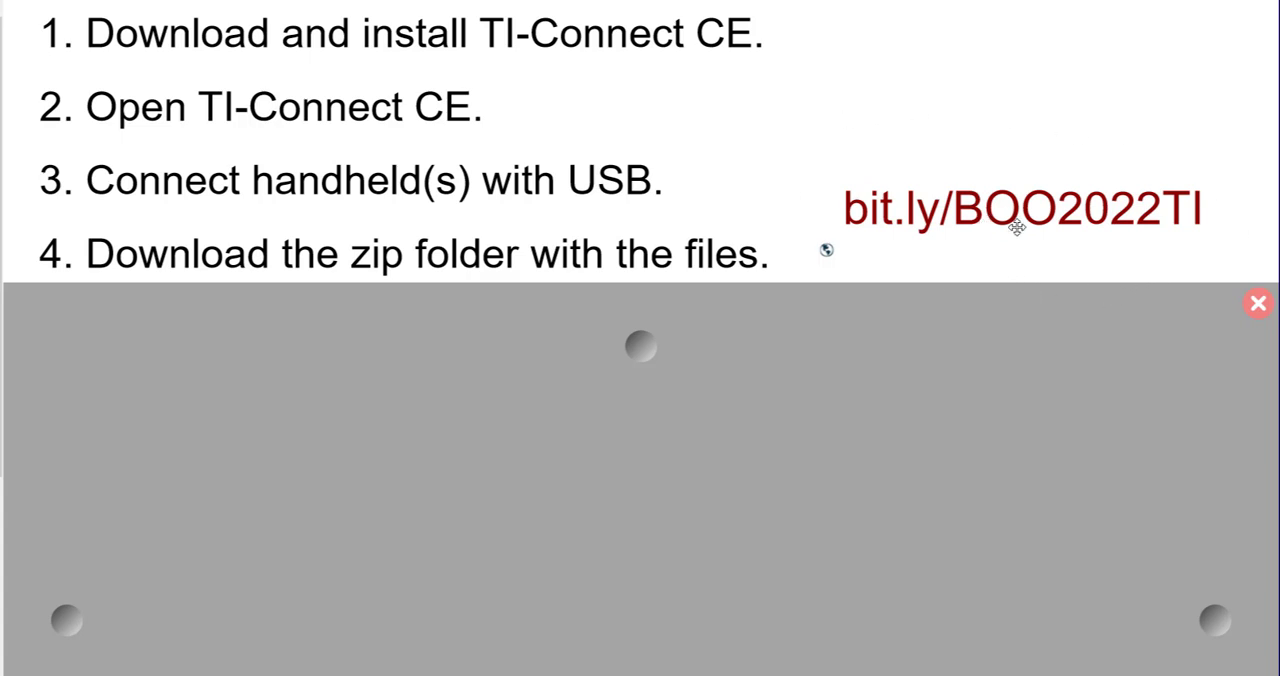
mouse_move(1210, 244)
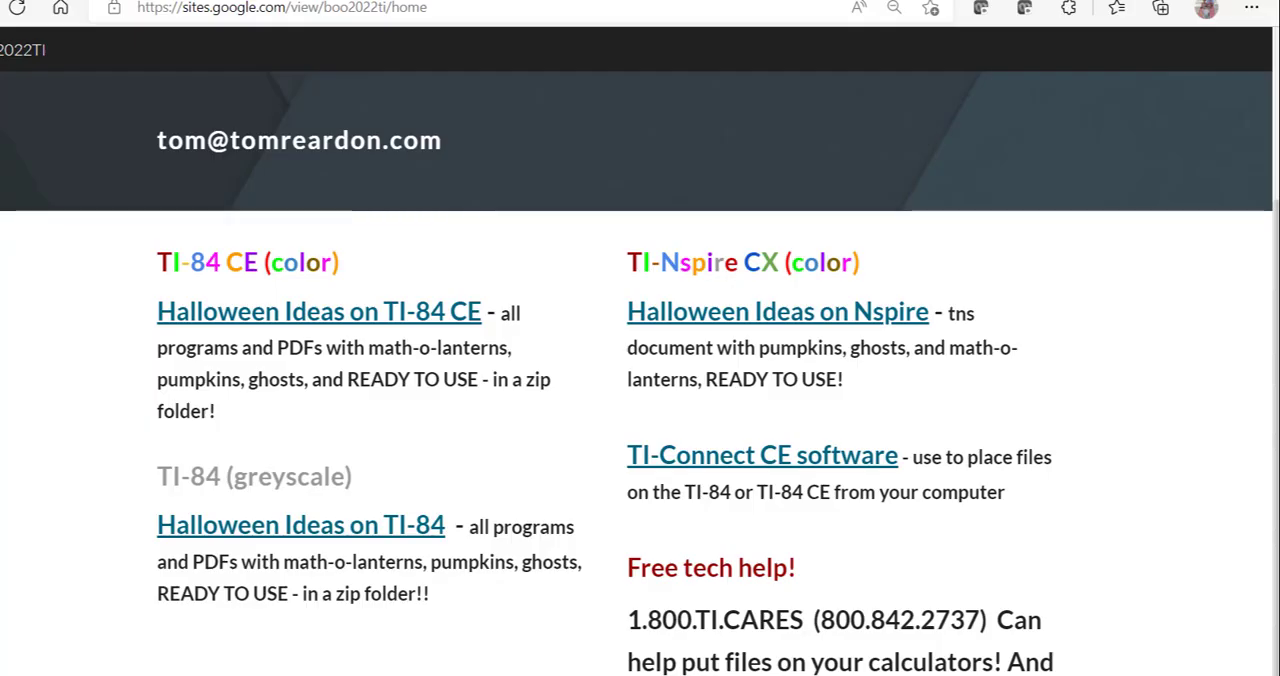
mouse_move(382, 320)
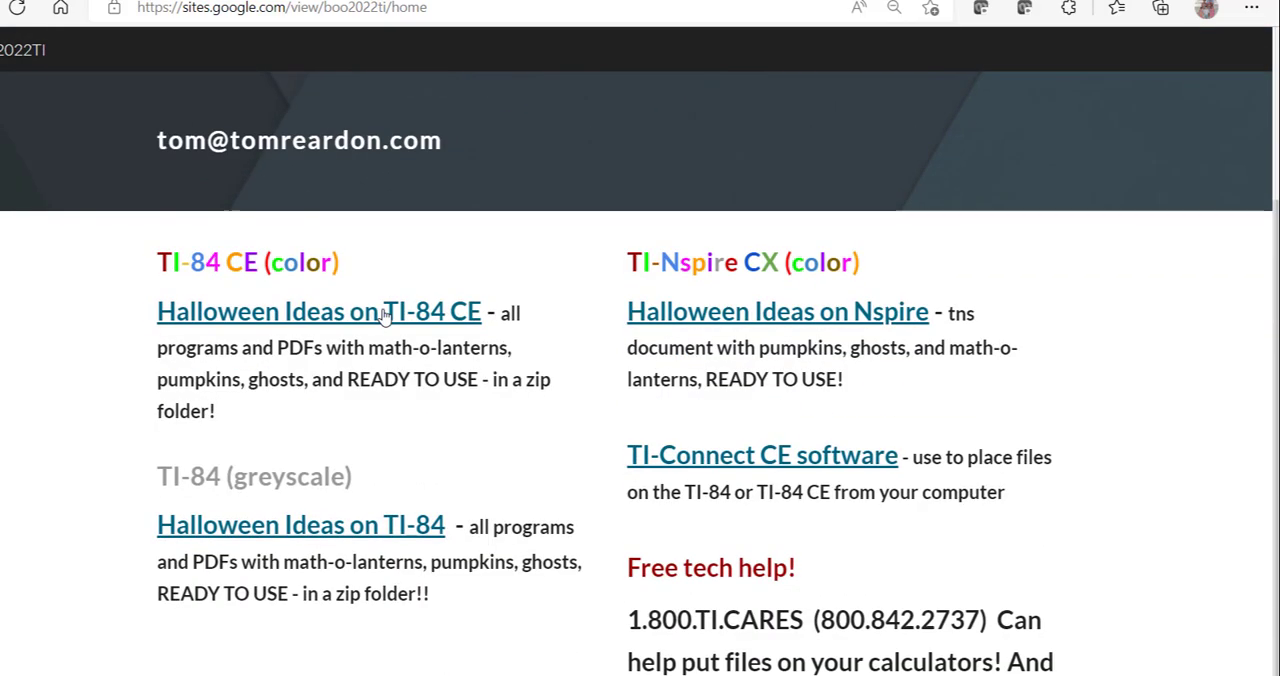
mouse_move(918, 528)
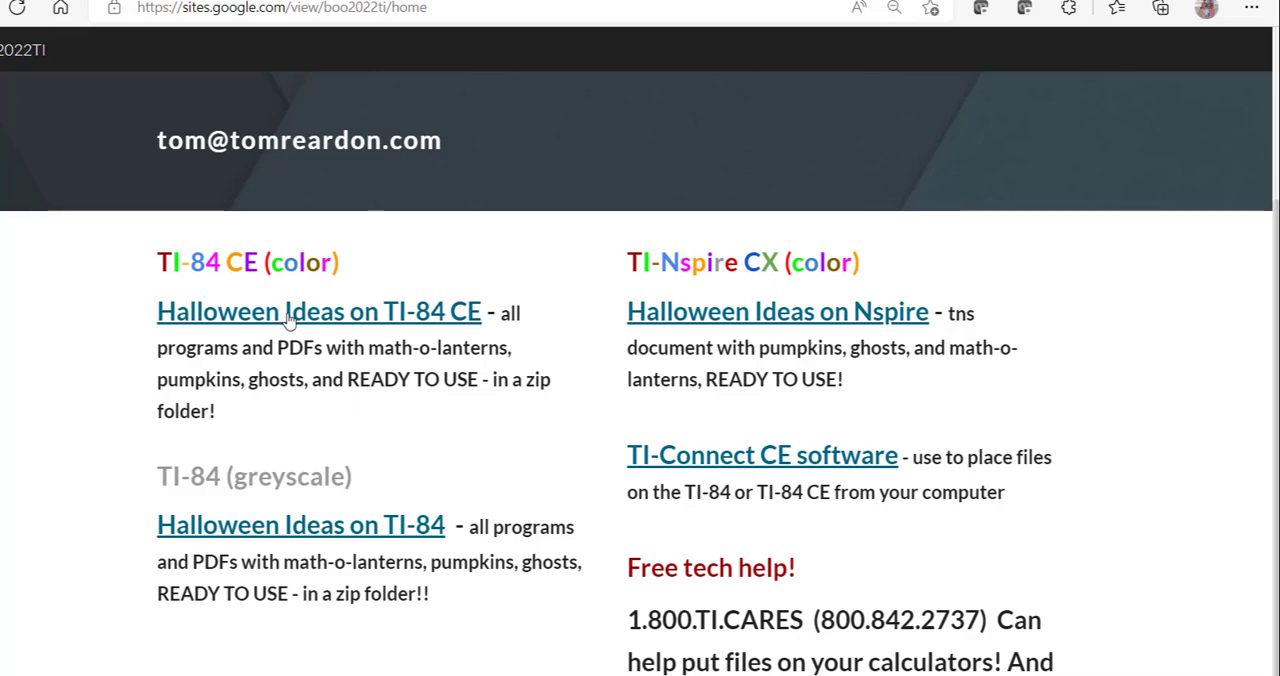
Follow the 'Halloween Ideas on TI-84 CE' link to the Dropbox zip folder
left_click(318, 312)
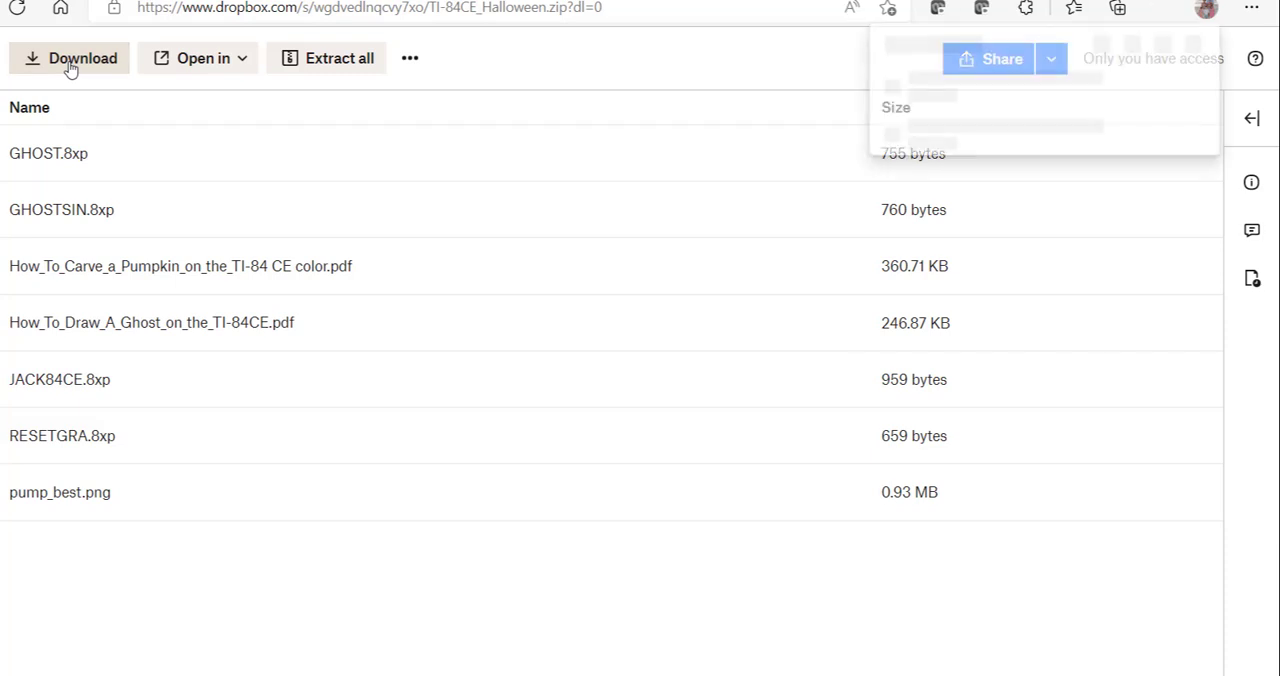
Download the TI-84CE_Halloween zip from Dropbox and reveal it in the Downloads folder
left_click(1160, 8)
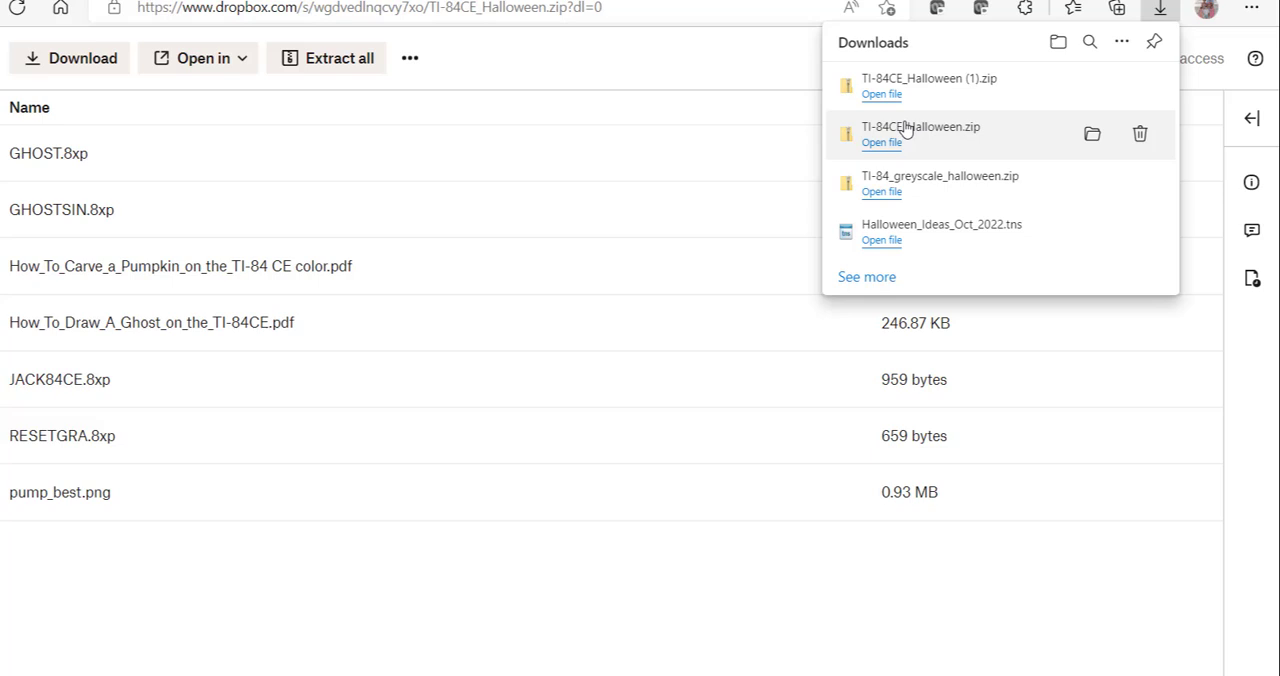
mouse_move(1060, 116)
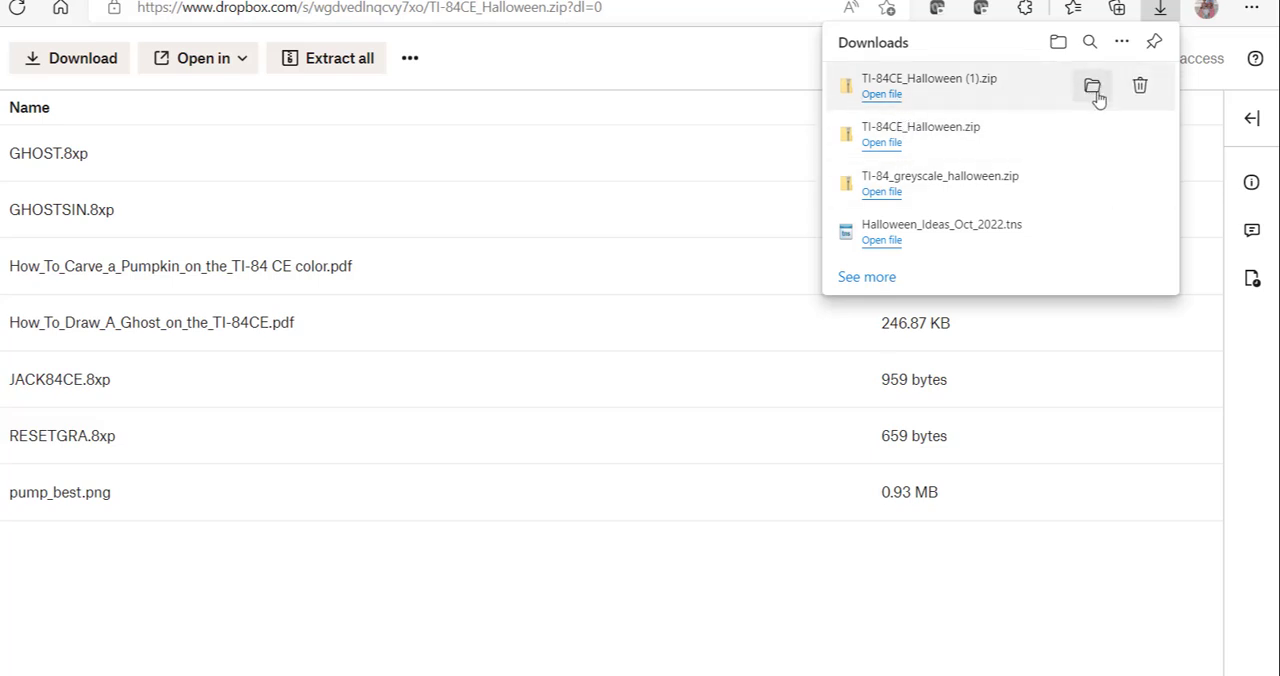
left_click(1092, 86)
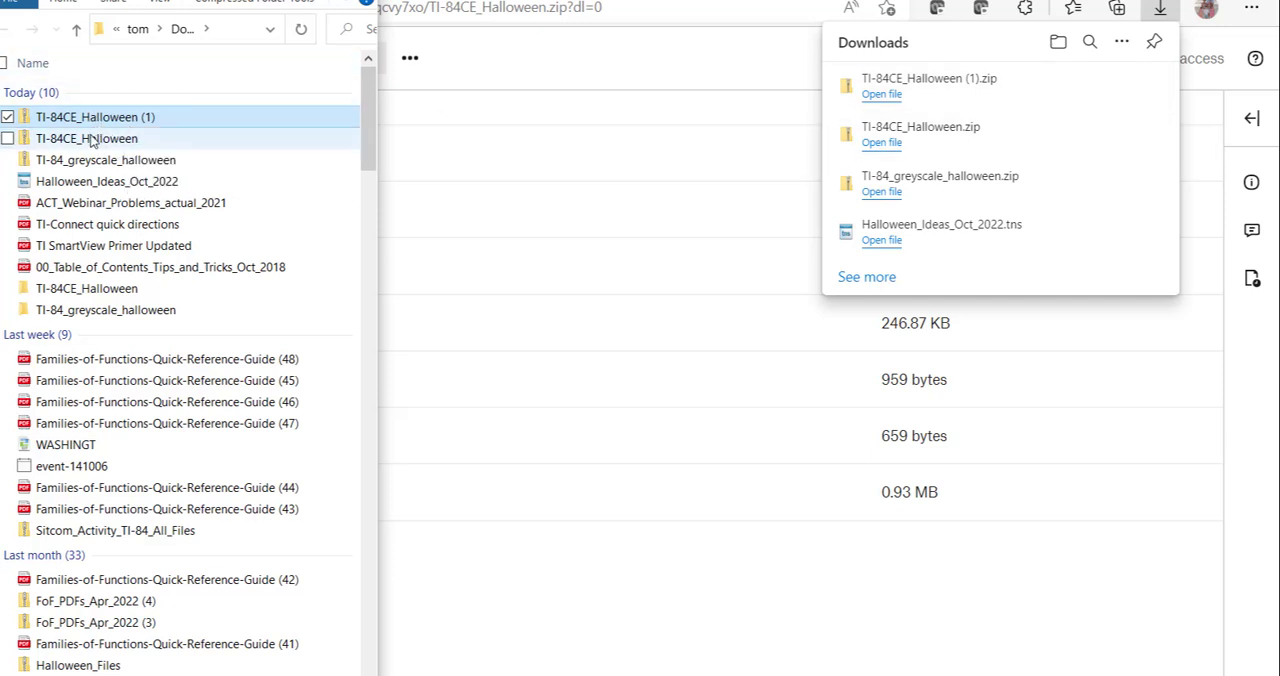
mouse_move(88, 138)
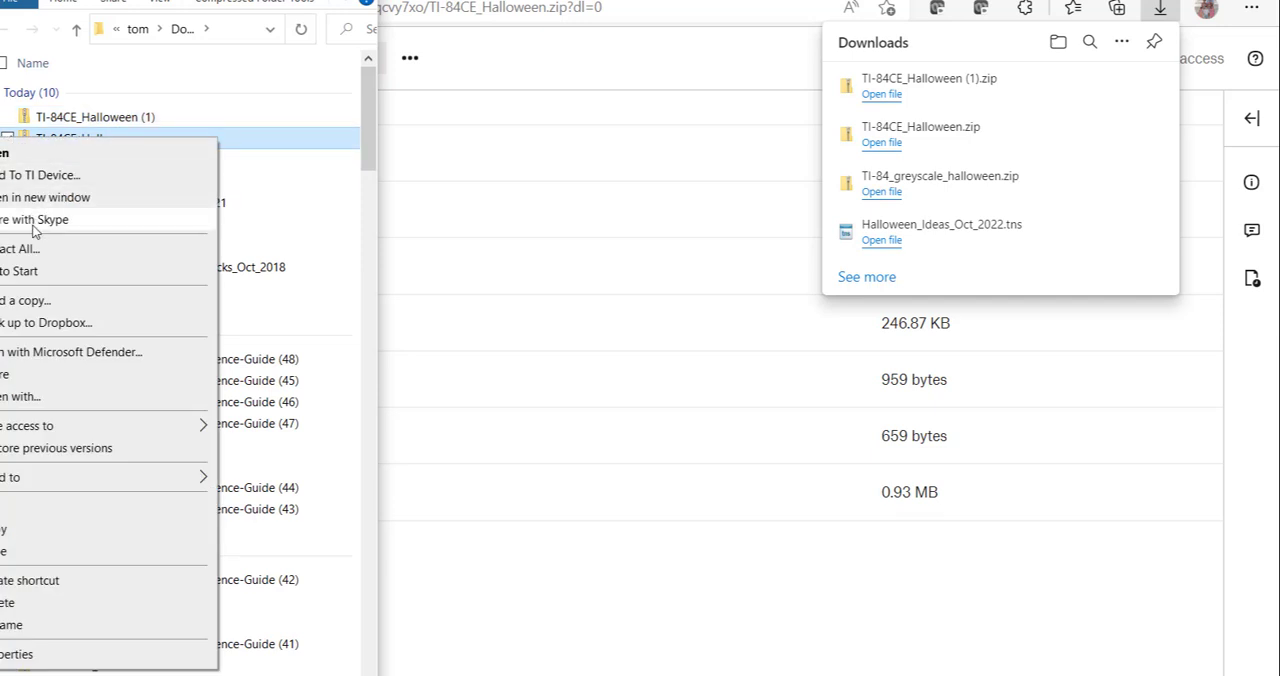
Extract the zip into a TI-84CE_Halloween folder and go into it
left_click(20, 248)
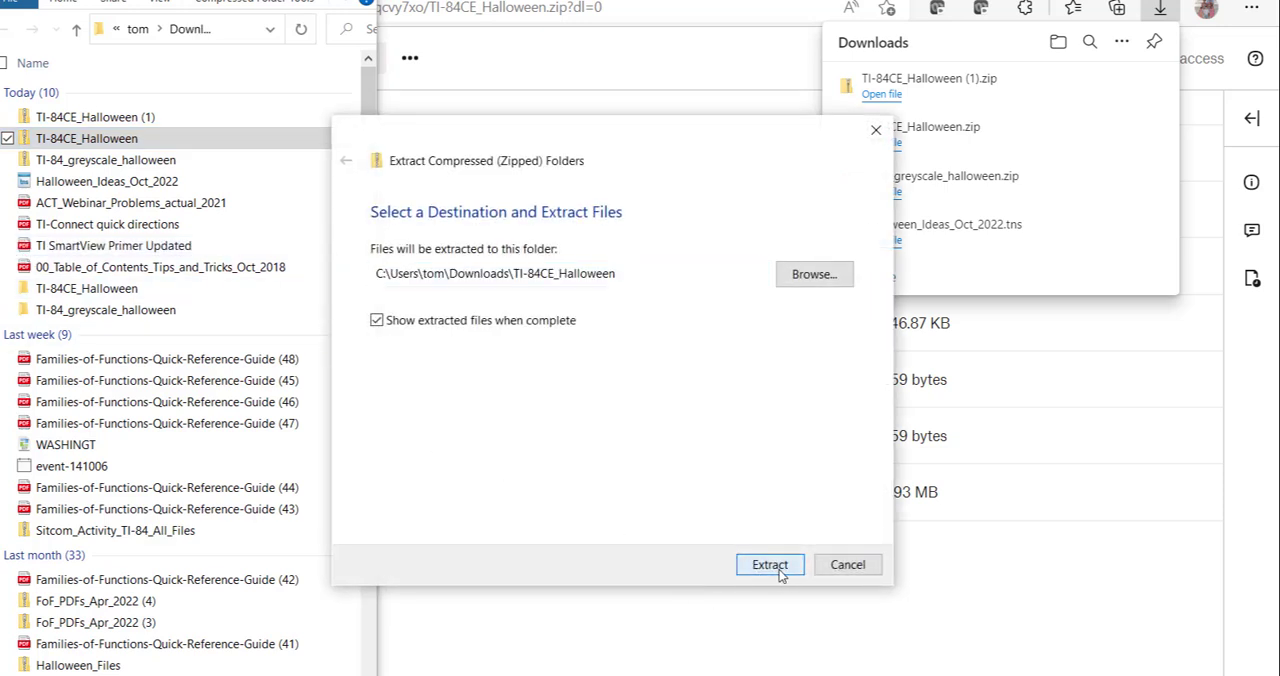
left_click(768, 564)
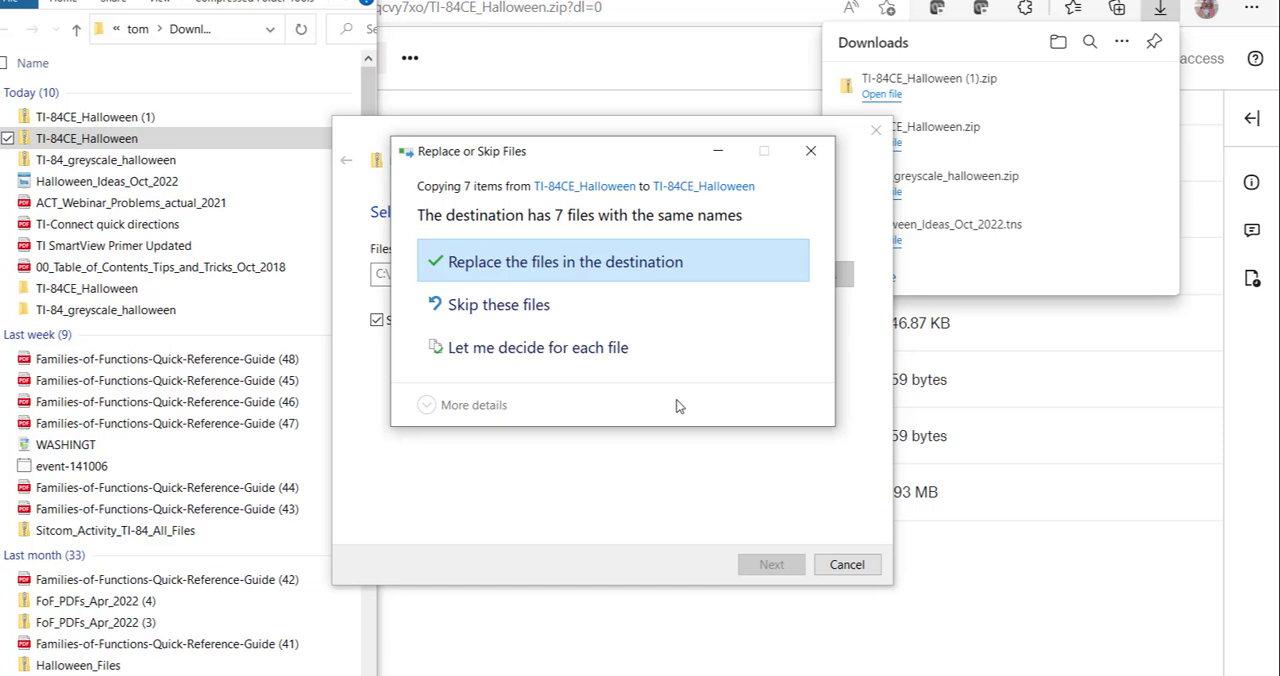
mouse_move(560, 260)
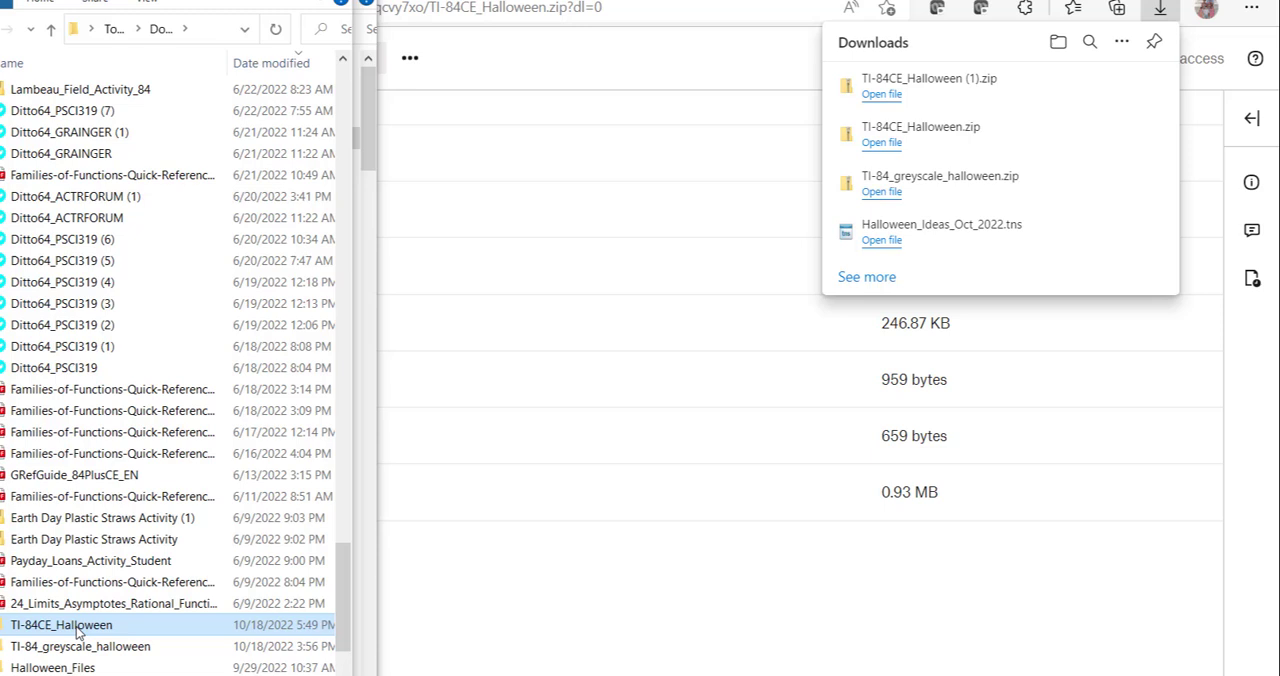
mouse_move(100, 630)
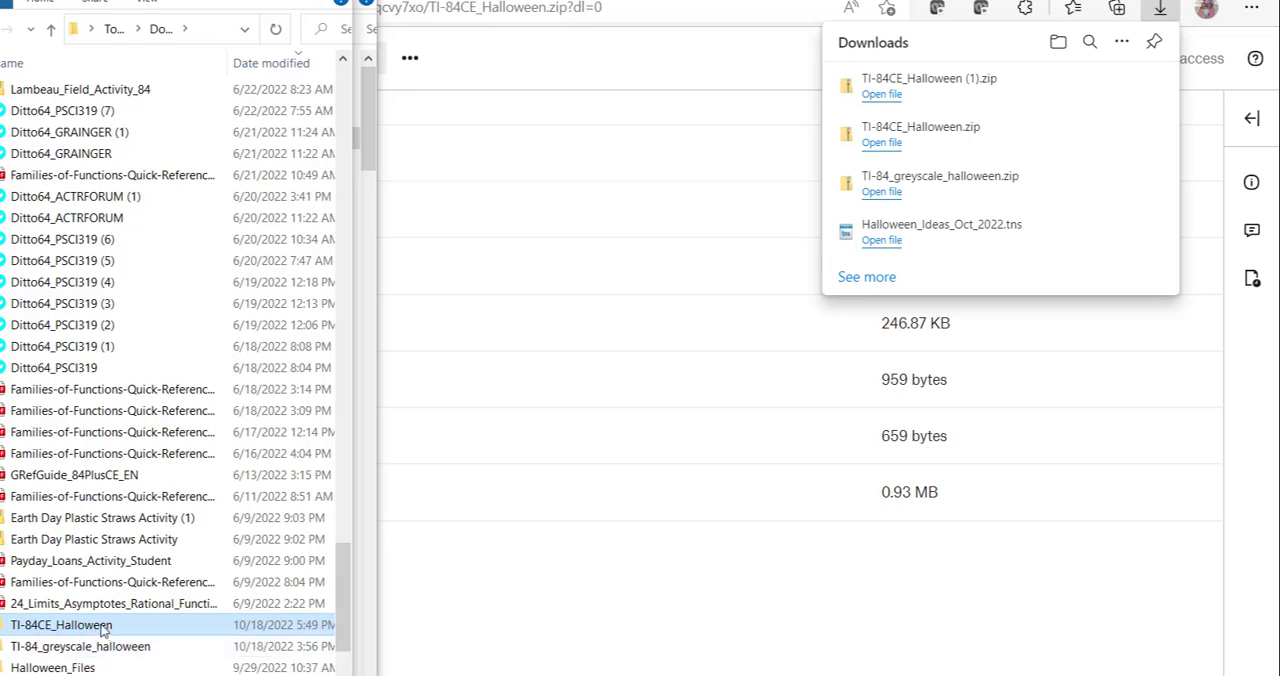
mouse_move(100, 624)
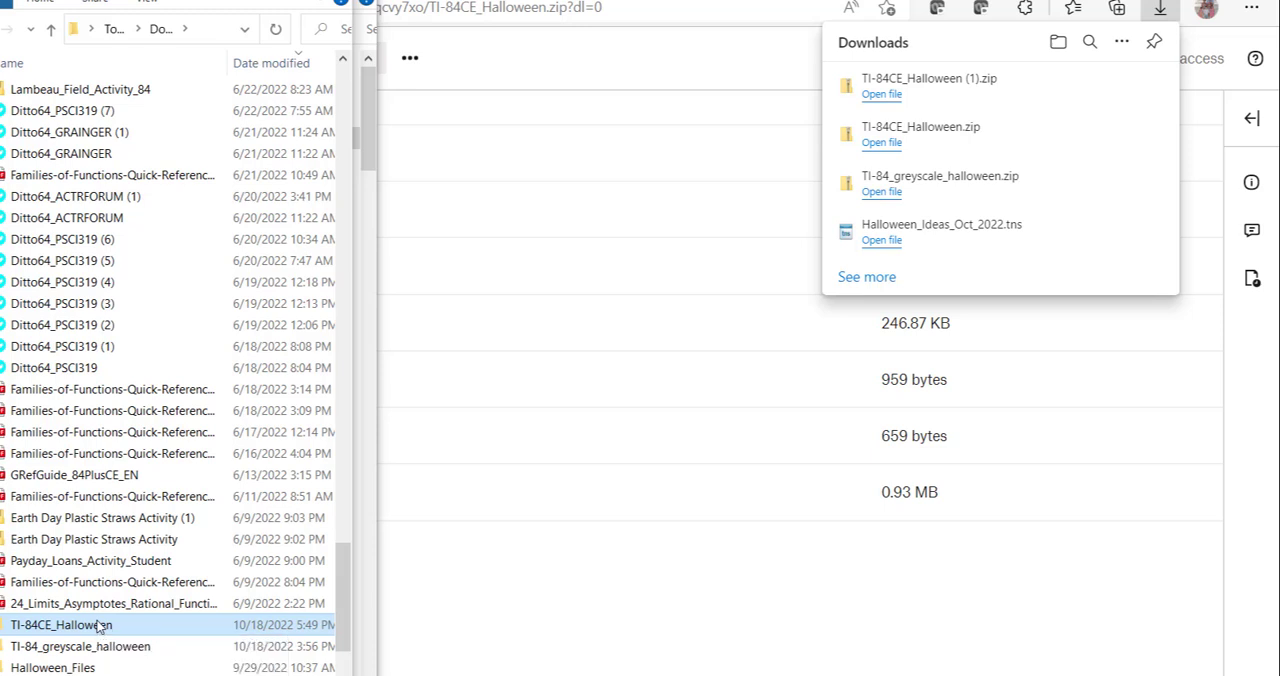
double_click(60, 624)
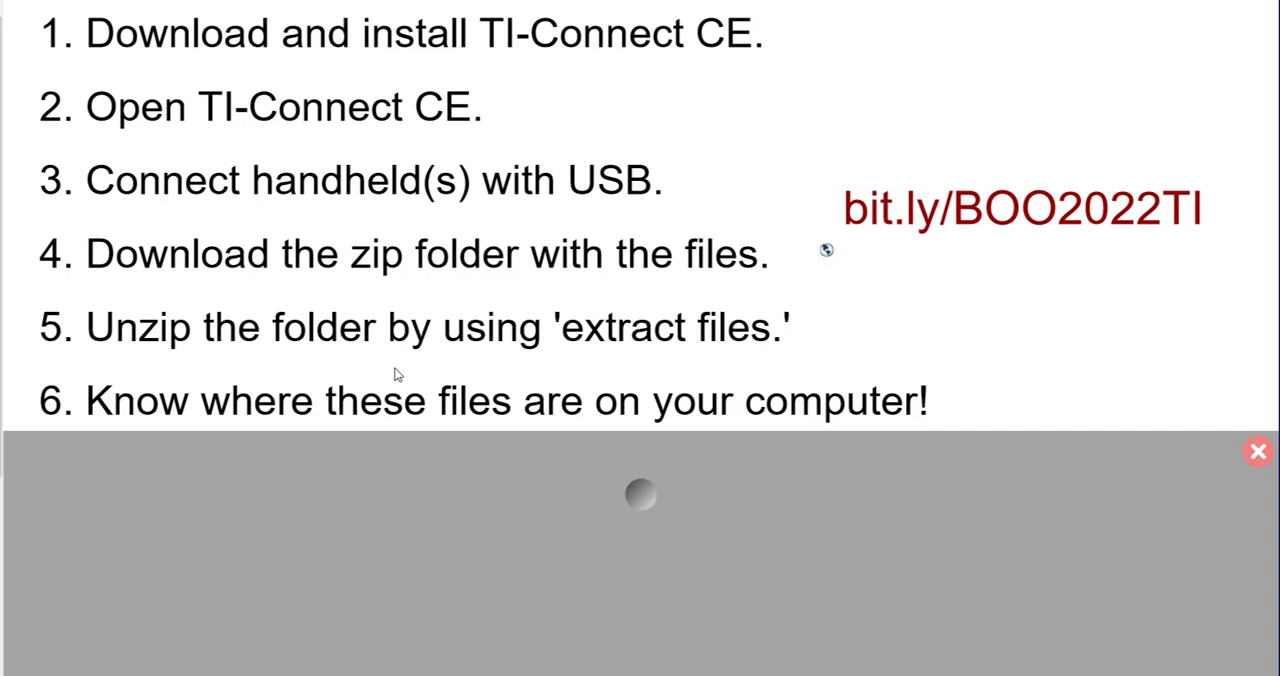
mouse_move(738, 372)
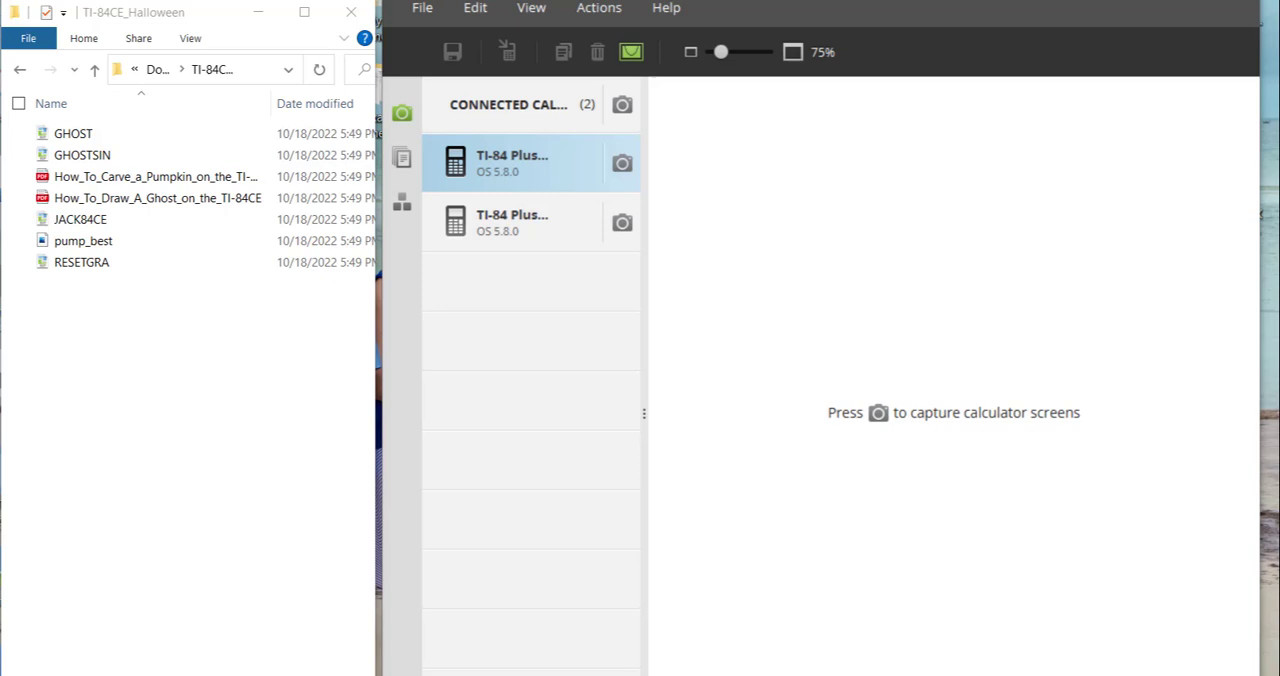
mouse_move(828, 256)
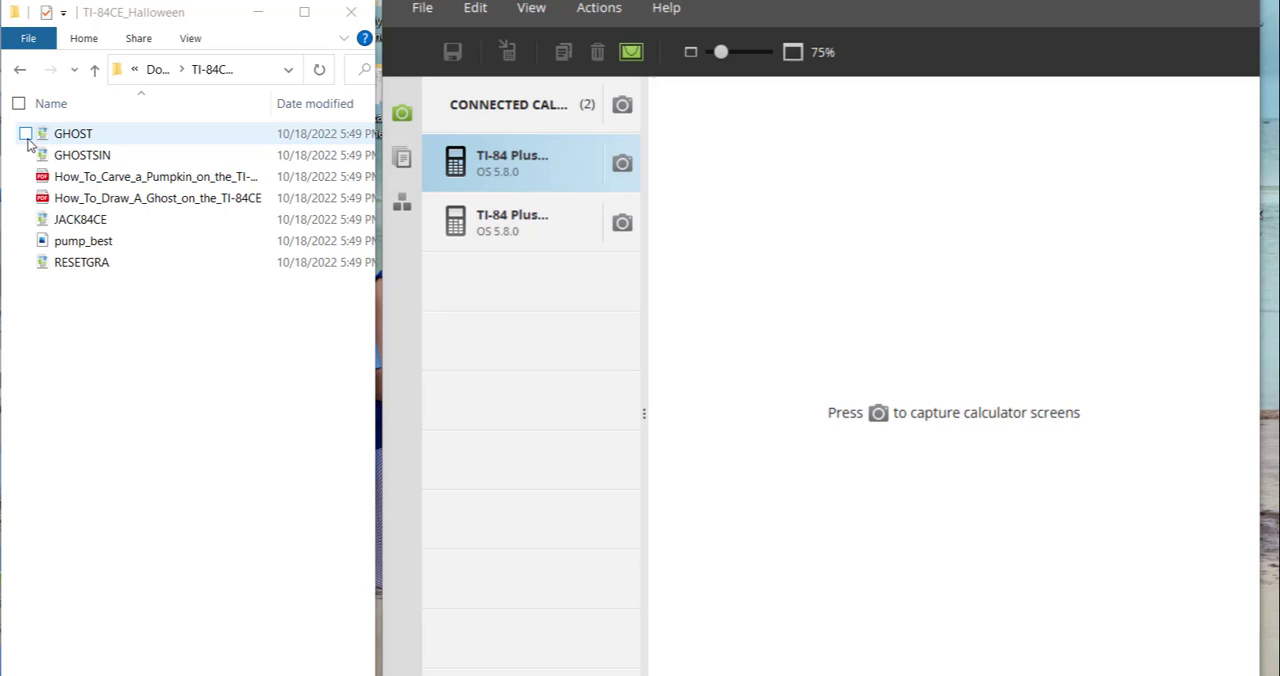
Add the GHOST program to the selection of files for the connected calculators
left_click(24, 132)
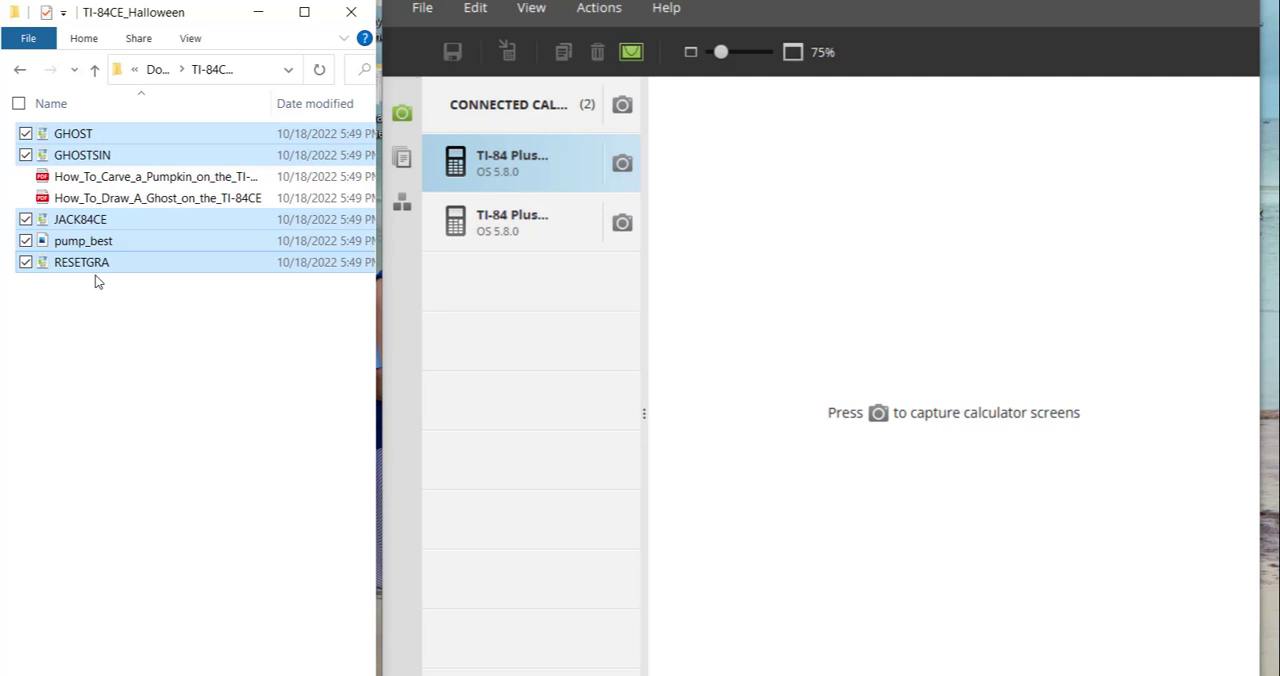
mouse_move(38, 280)
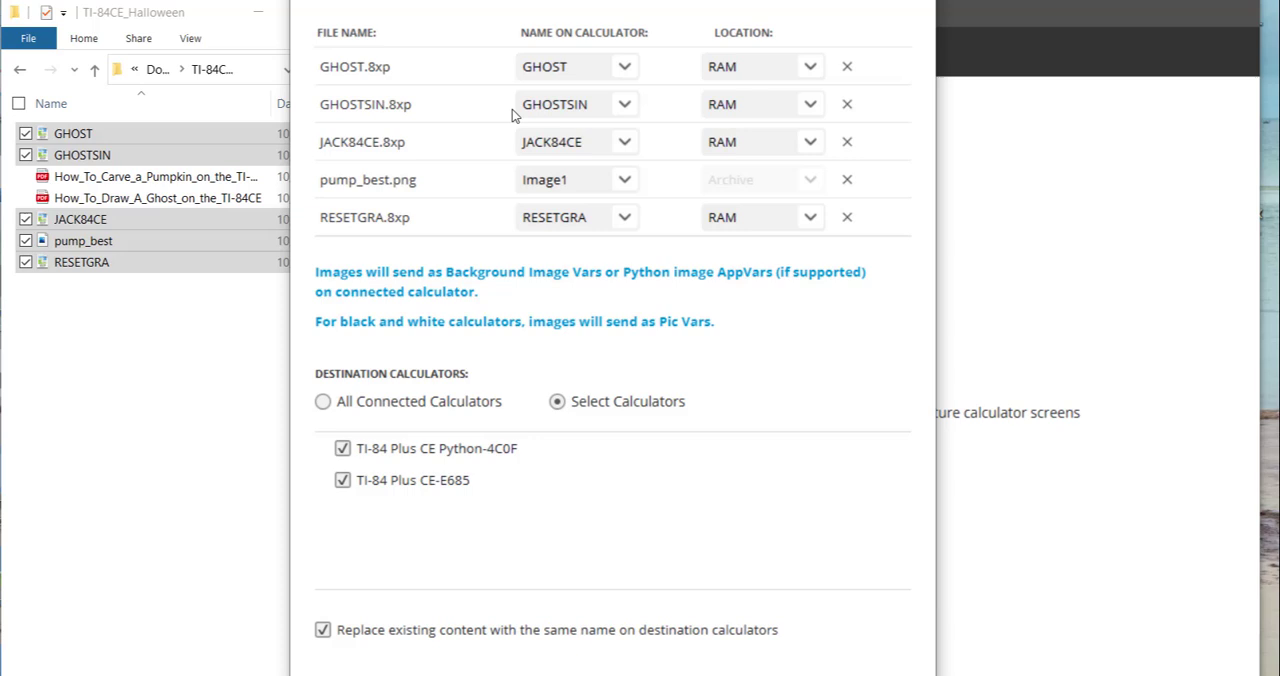
mouse_move(740, 250)
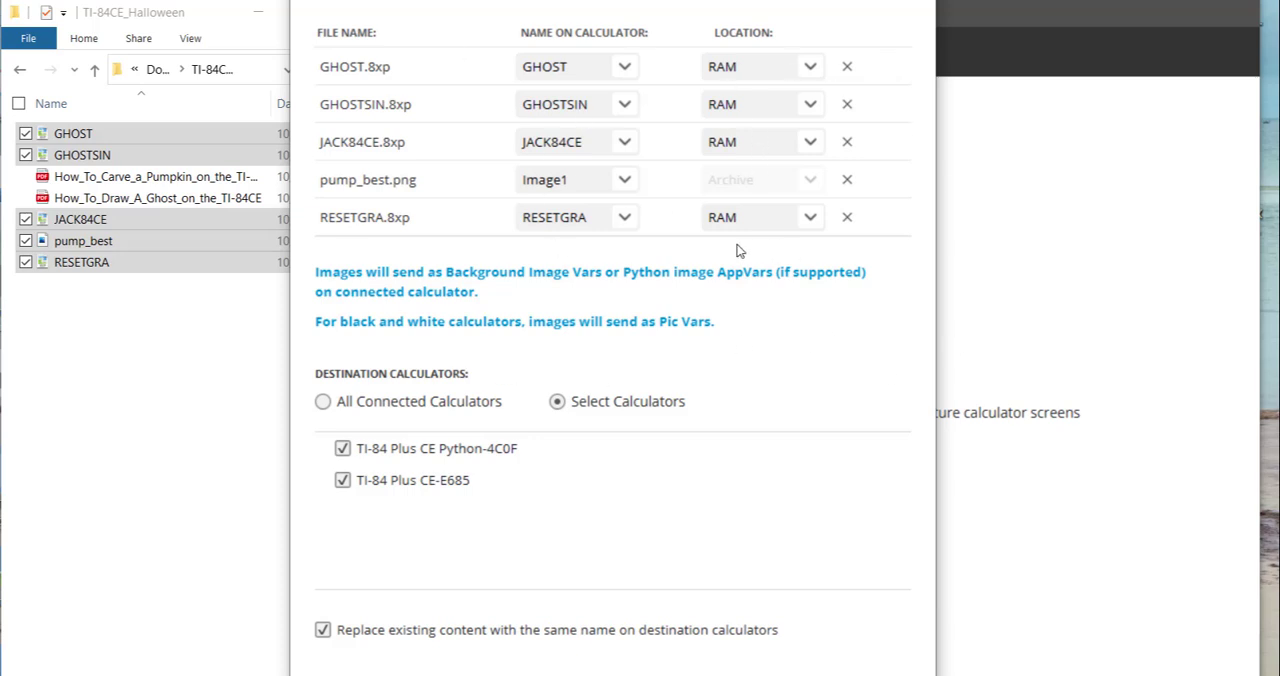
mouse_move(444, 196)
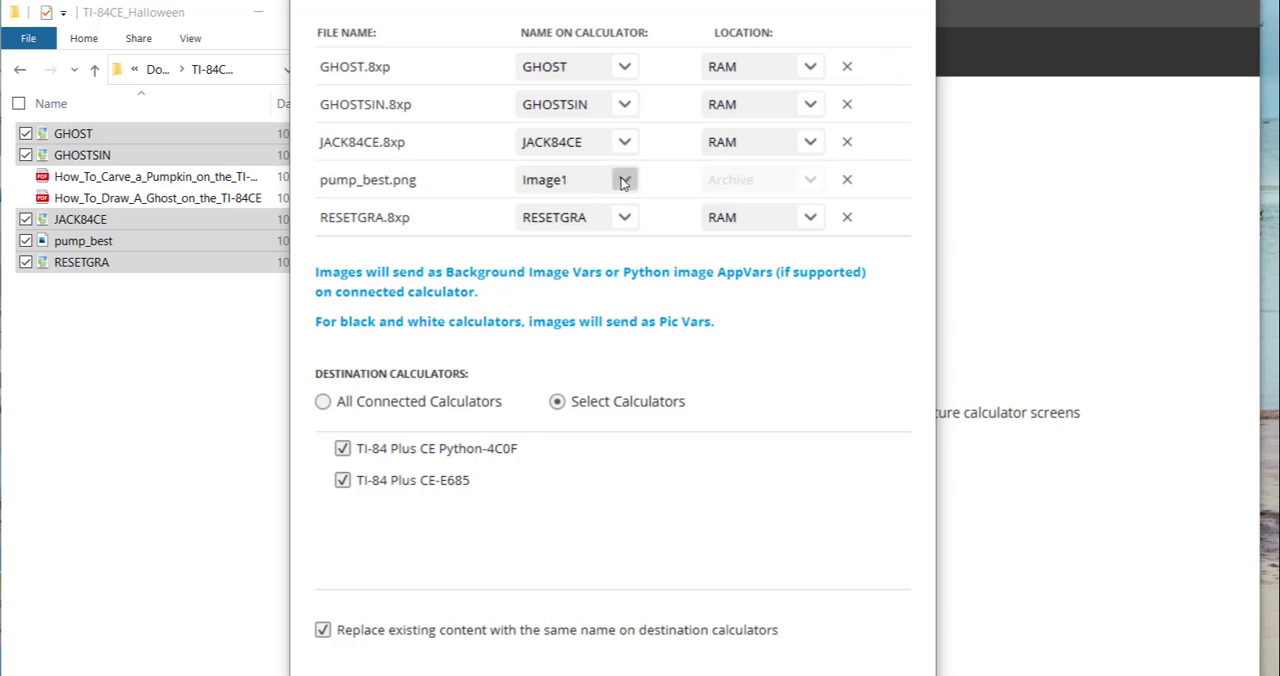
Store pump_best.png as Image6, target All Connected Calculators, and send the five files
left_click(624, 180)
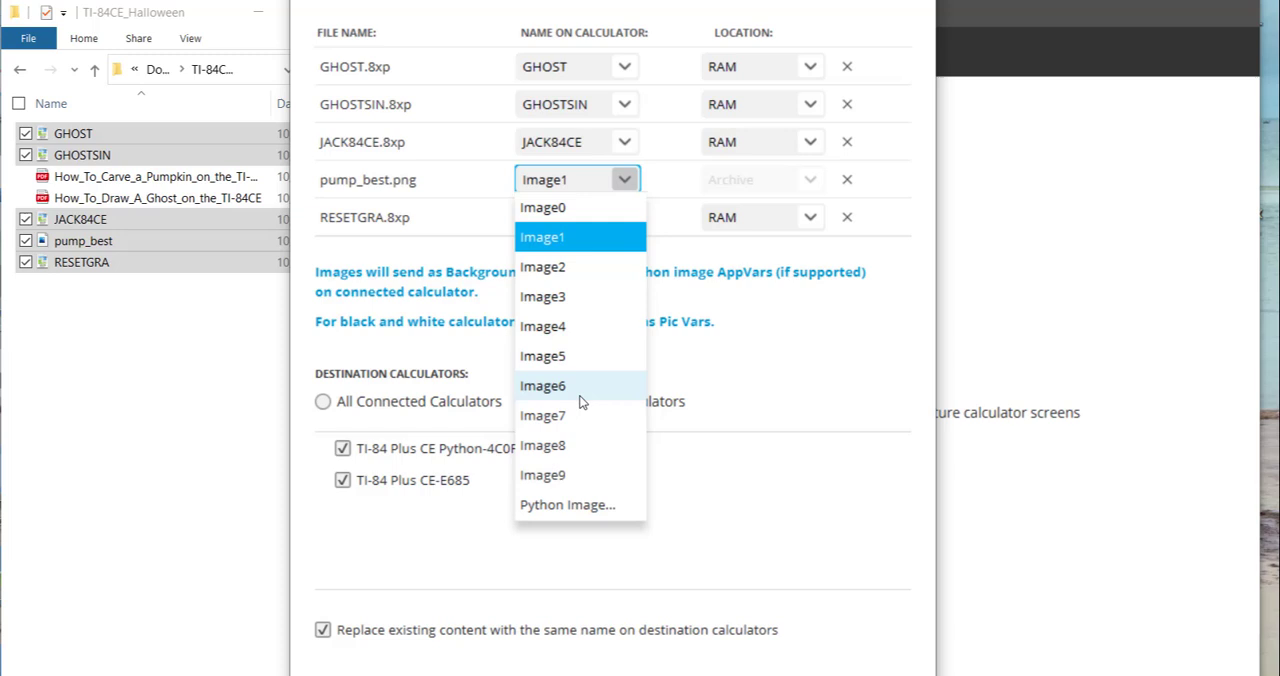
left_click(542, 384)
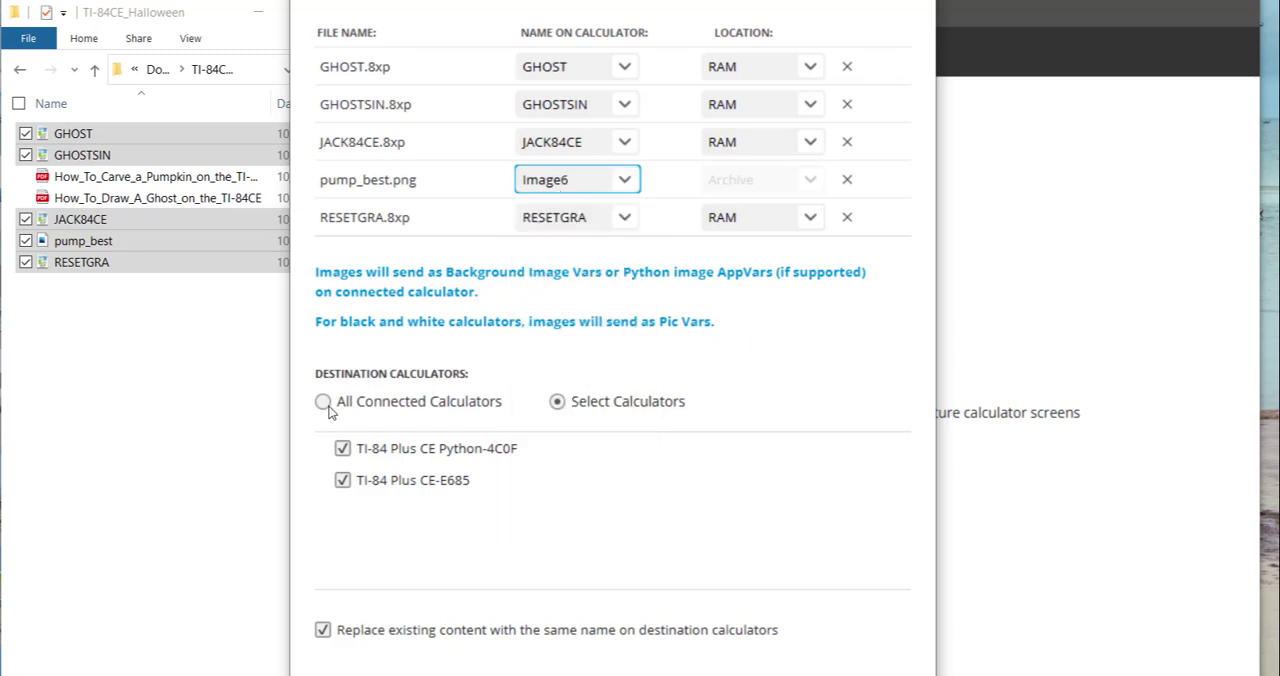
left_click(322, 400)
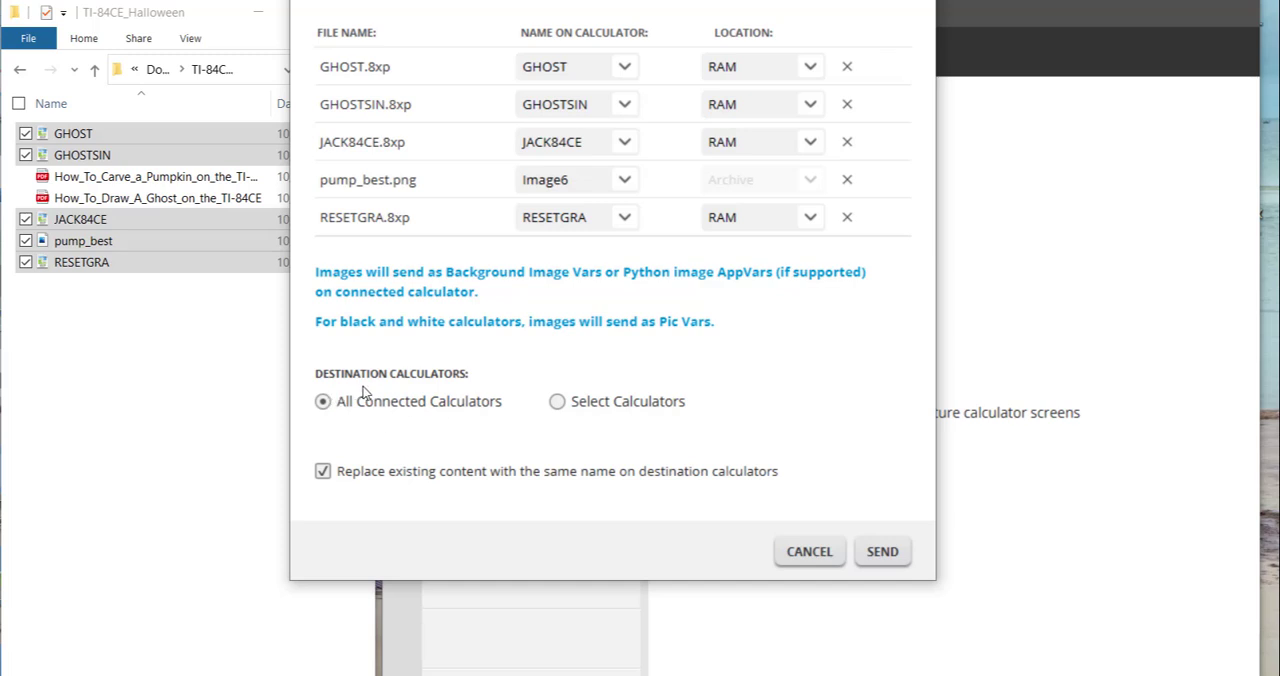
mouse_move(364, 416)
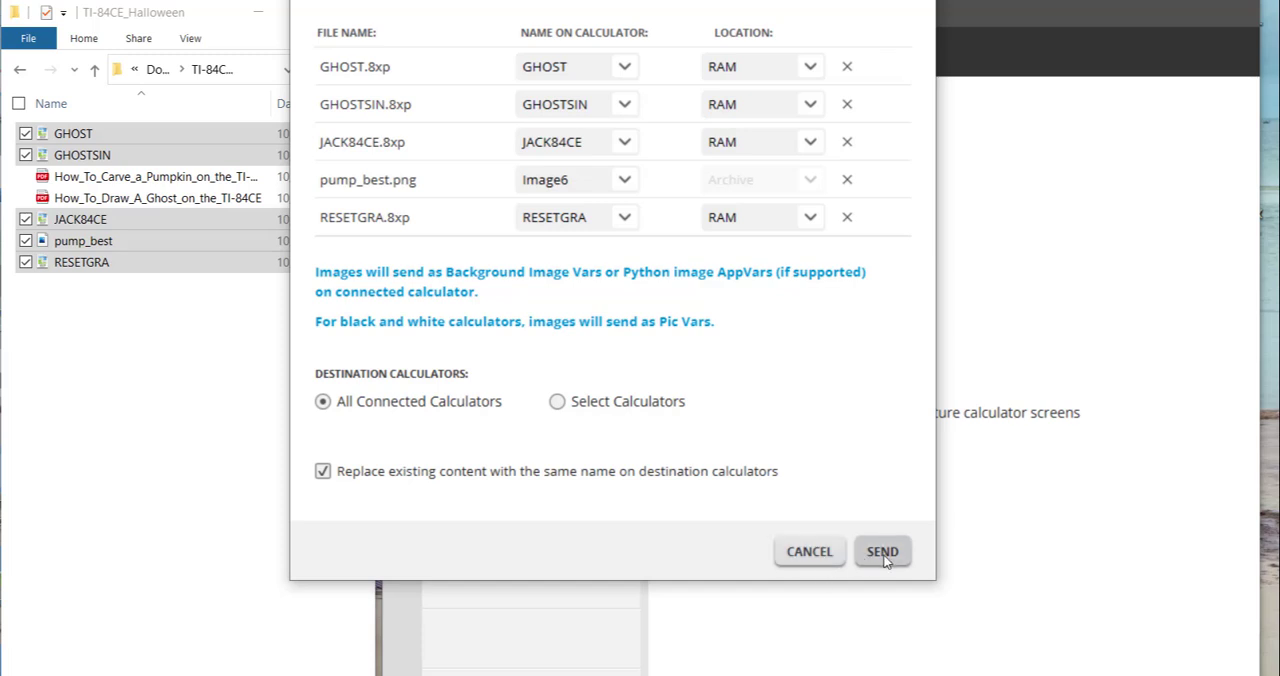
left_click(882, 552)
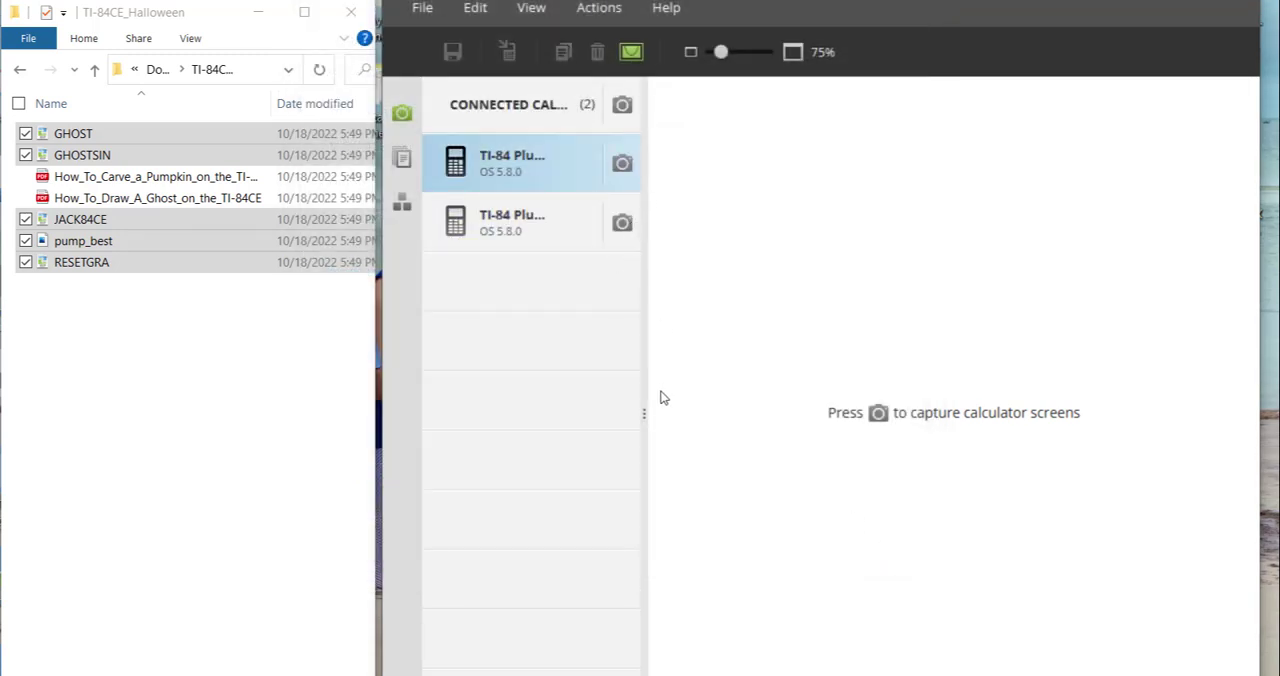
mouse_move(884, 580)
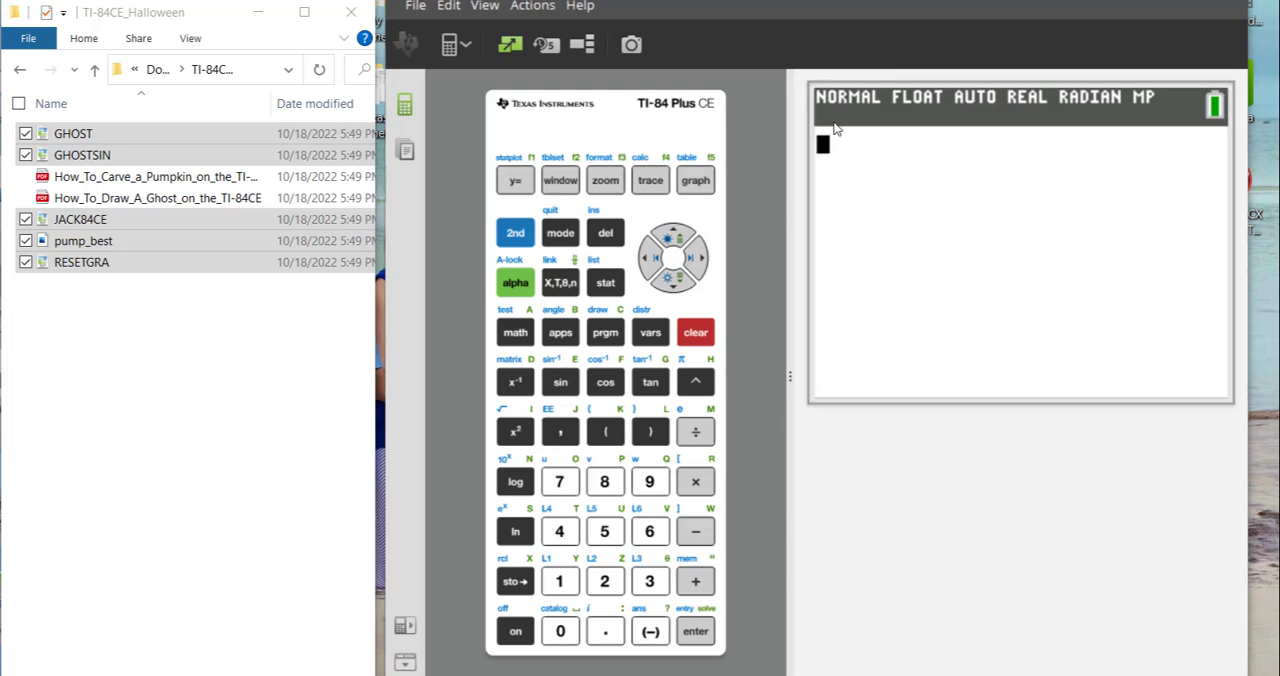
mouse_move(652, 362)
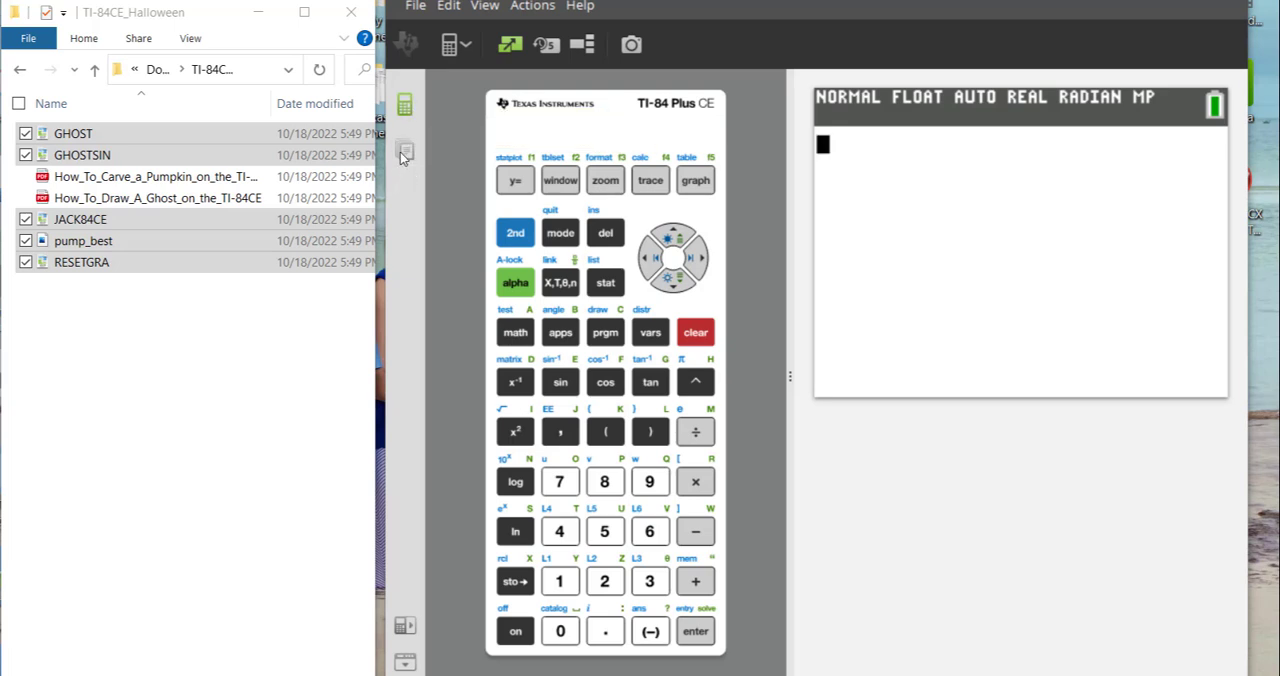
mouse_move(404, 152)
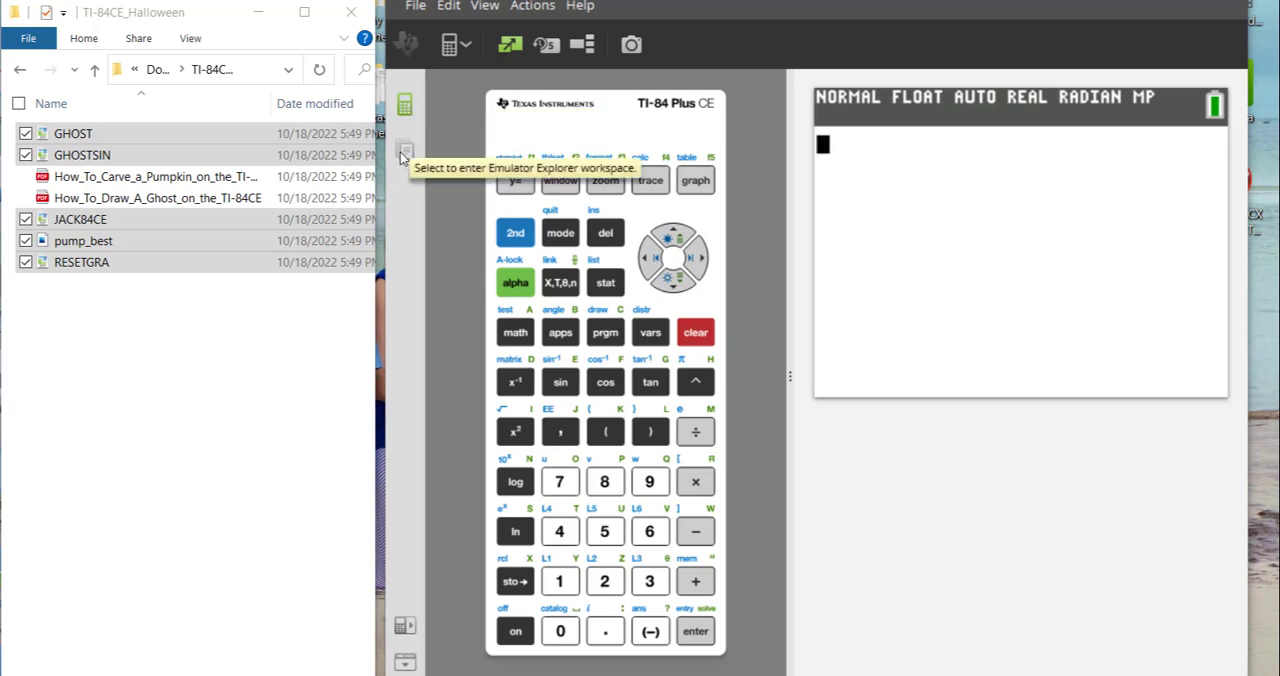
mouse_move(408, 162)
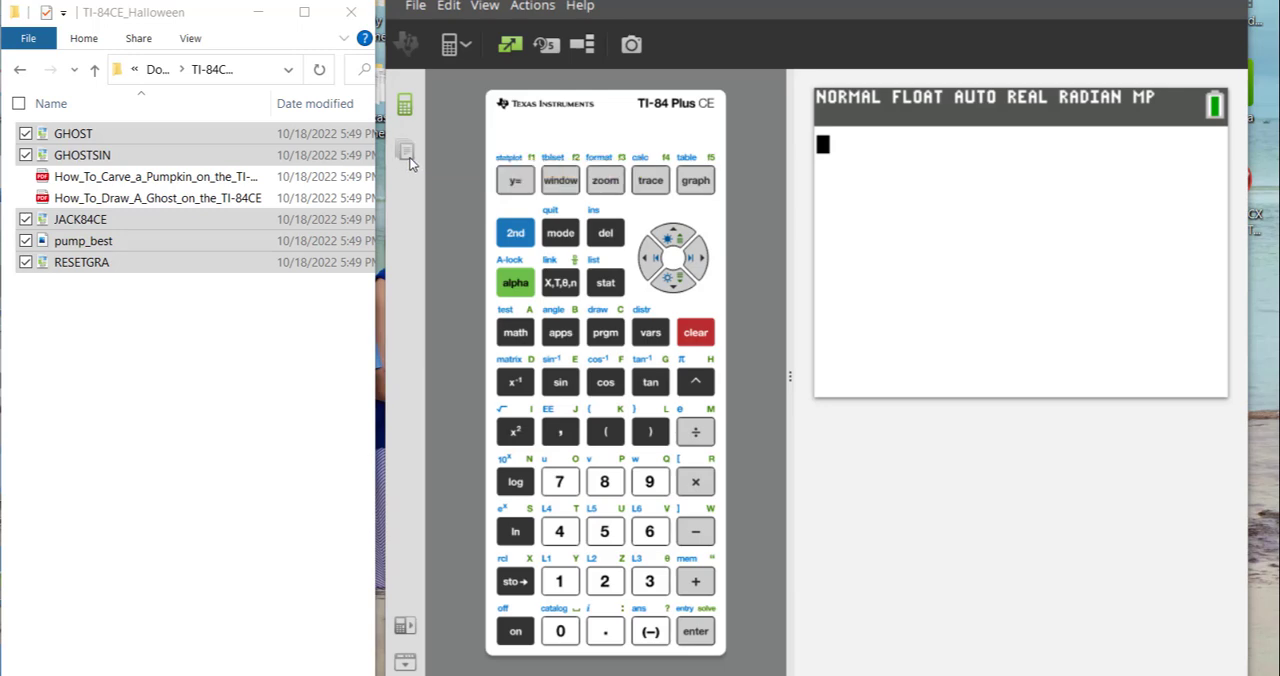
Show the Emulator Explorer, bringing up the Send to Emulator list of the five Halloween files
left_click(404, 150)
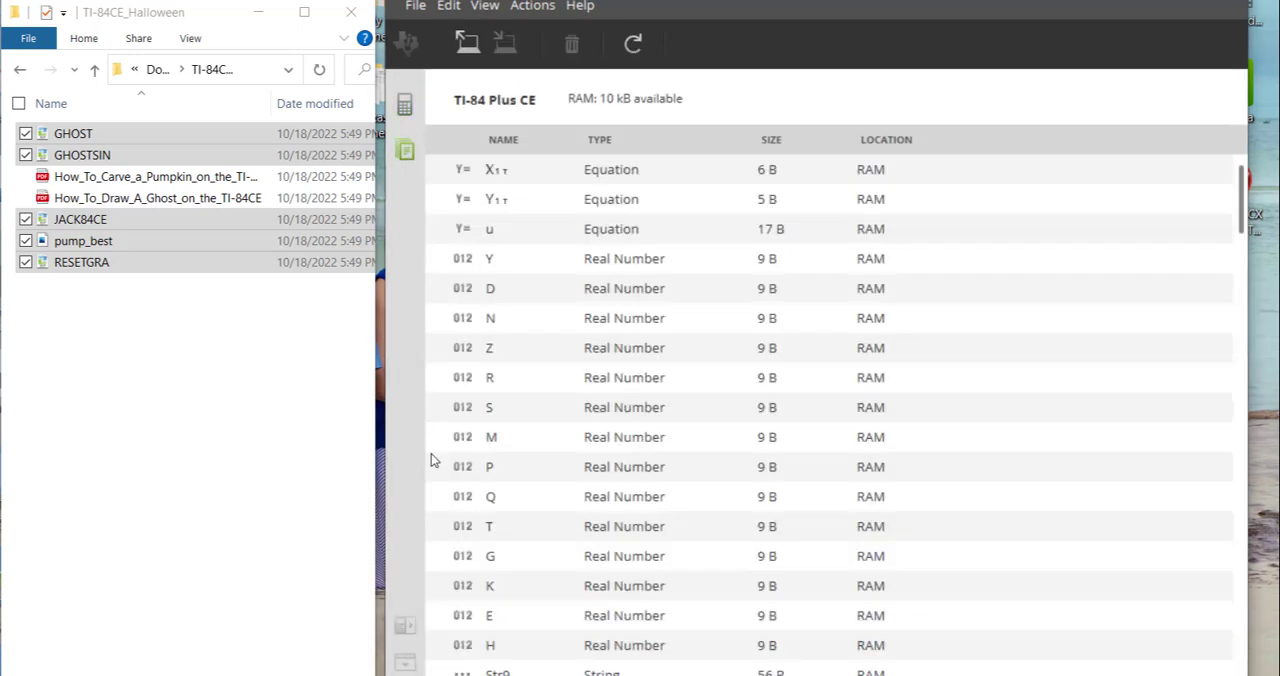
mouse_move(588, 378)
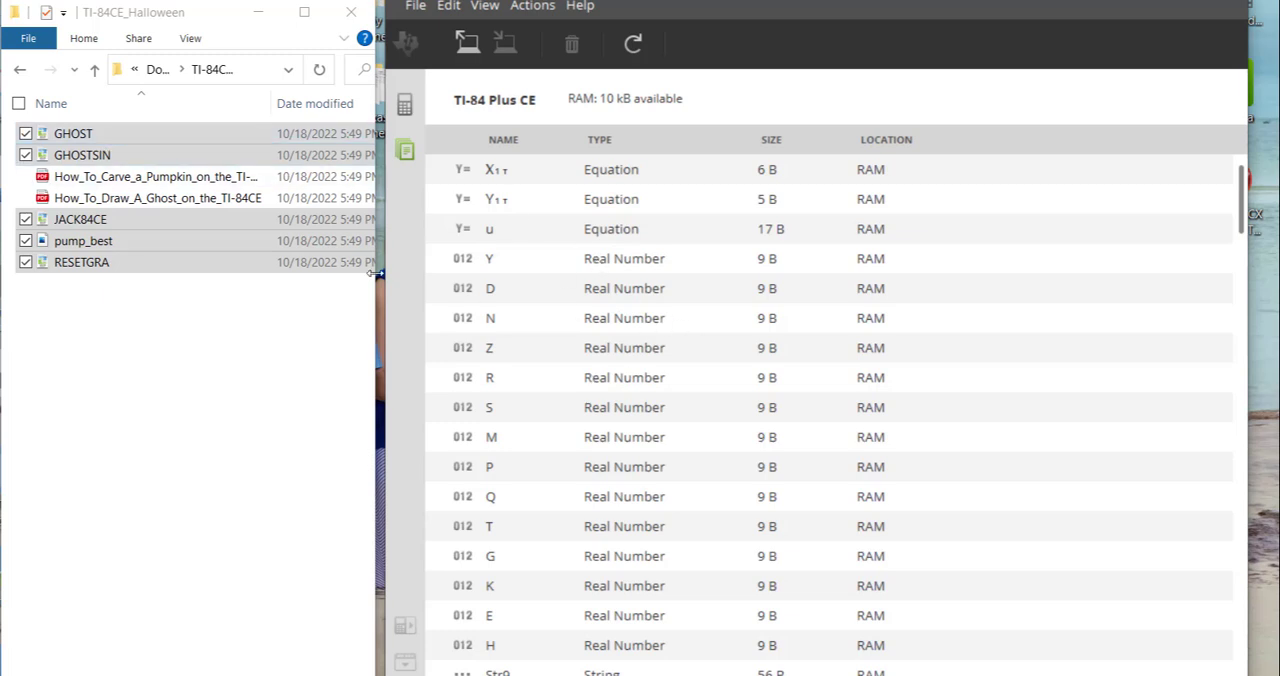
left_click(82, 154)
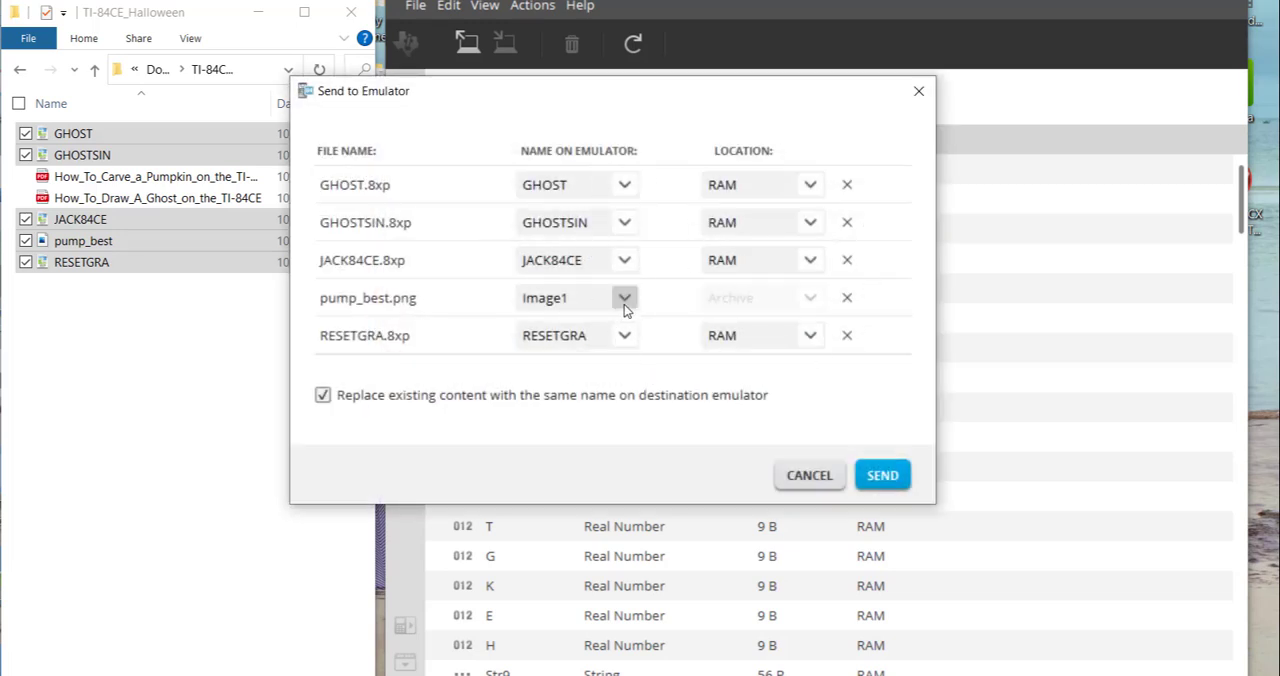
Rename pump_best.png from Image1 to Image6 and send the five files to the emulator
left_click(576, 296)
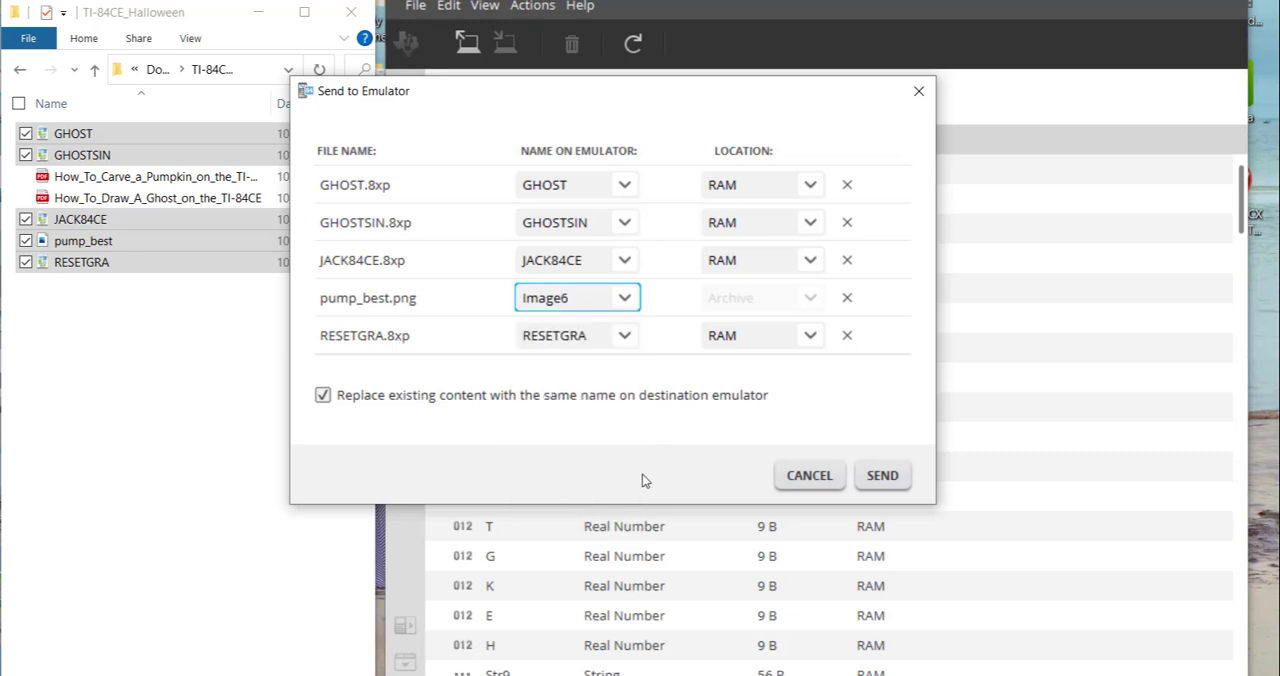
mouse_move(432, 400)
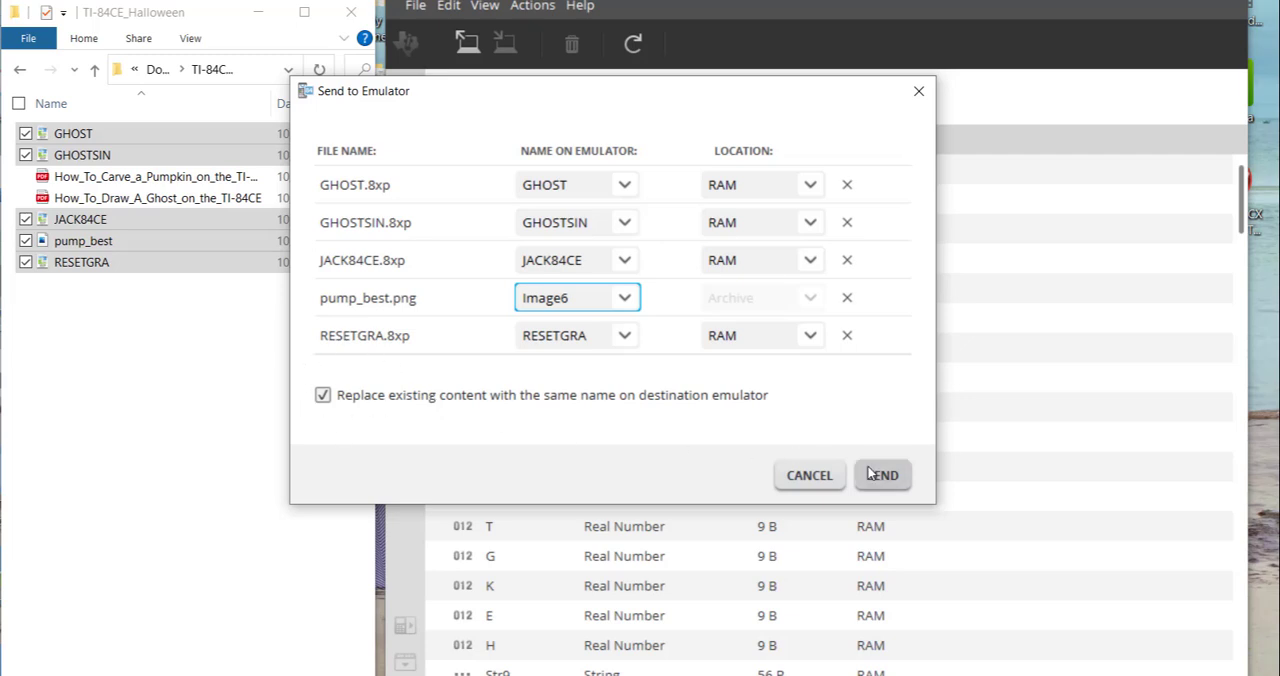
left_click(882, 474)
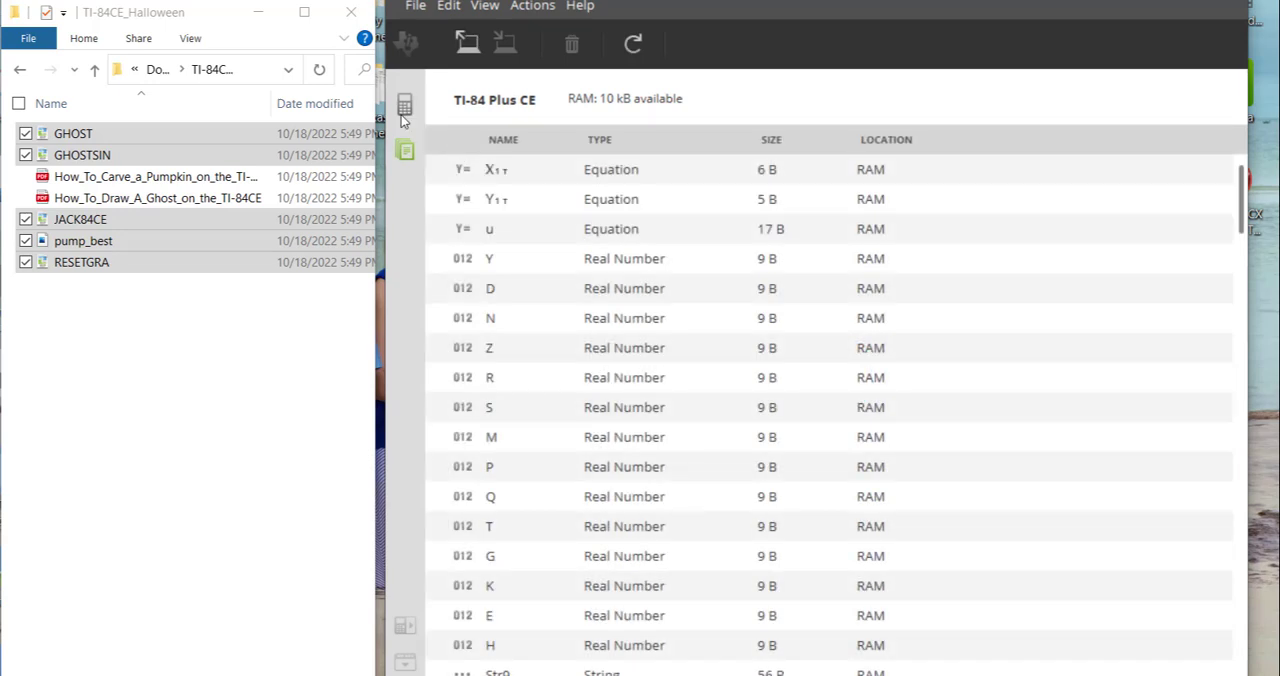
mouse_move(404, 108)
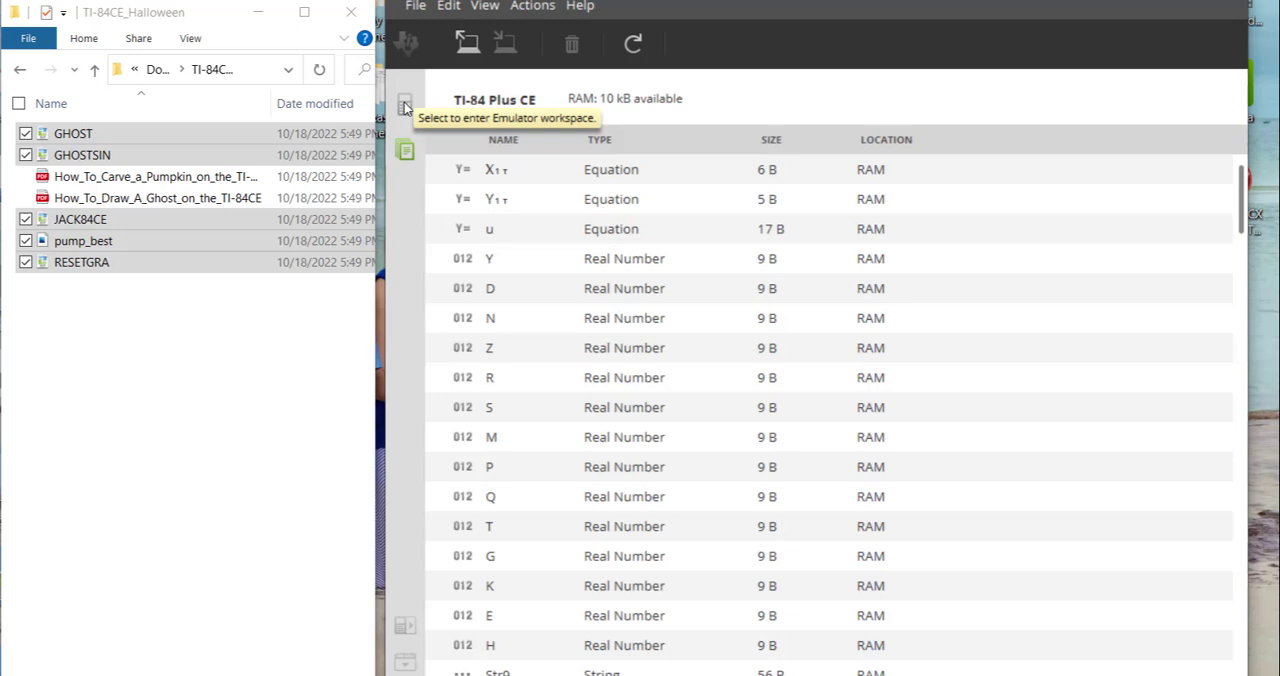
Back on the emulated calculator, set the graph Background to Image6 via 2nd Format
left_click(404, 108)
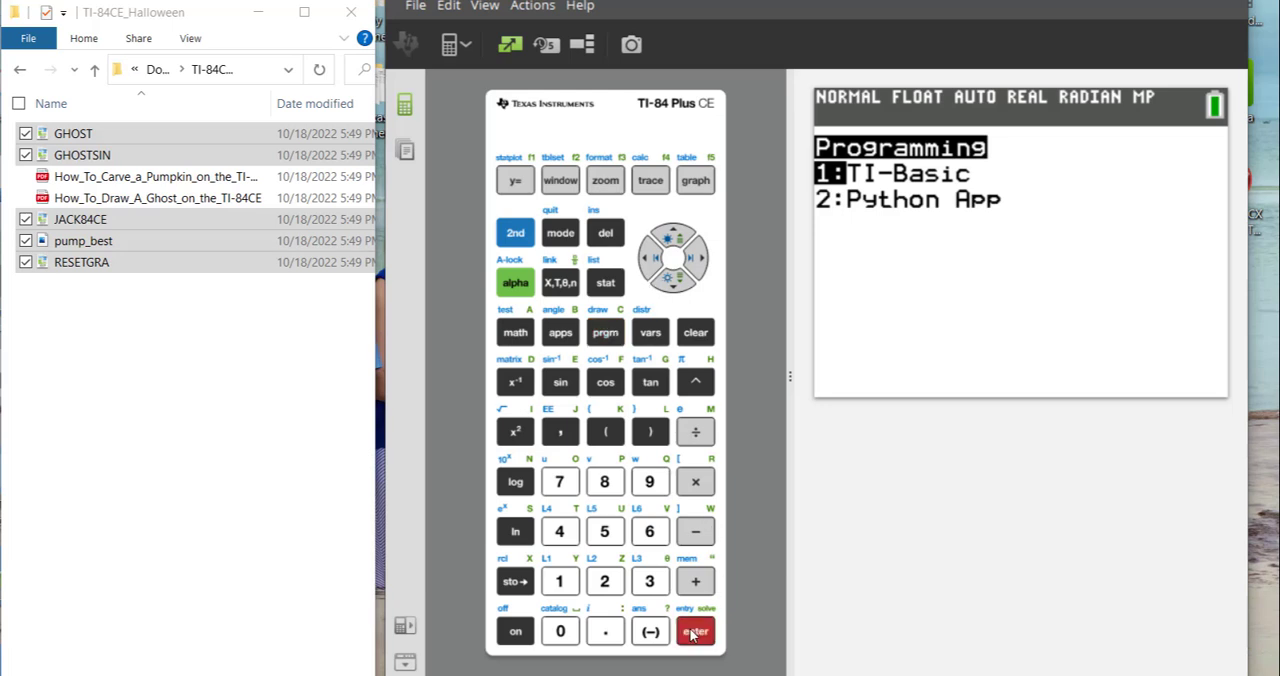
left_click(696, 632)
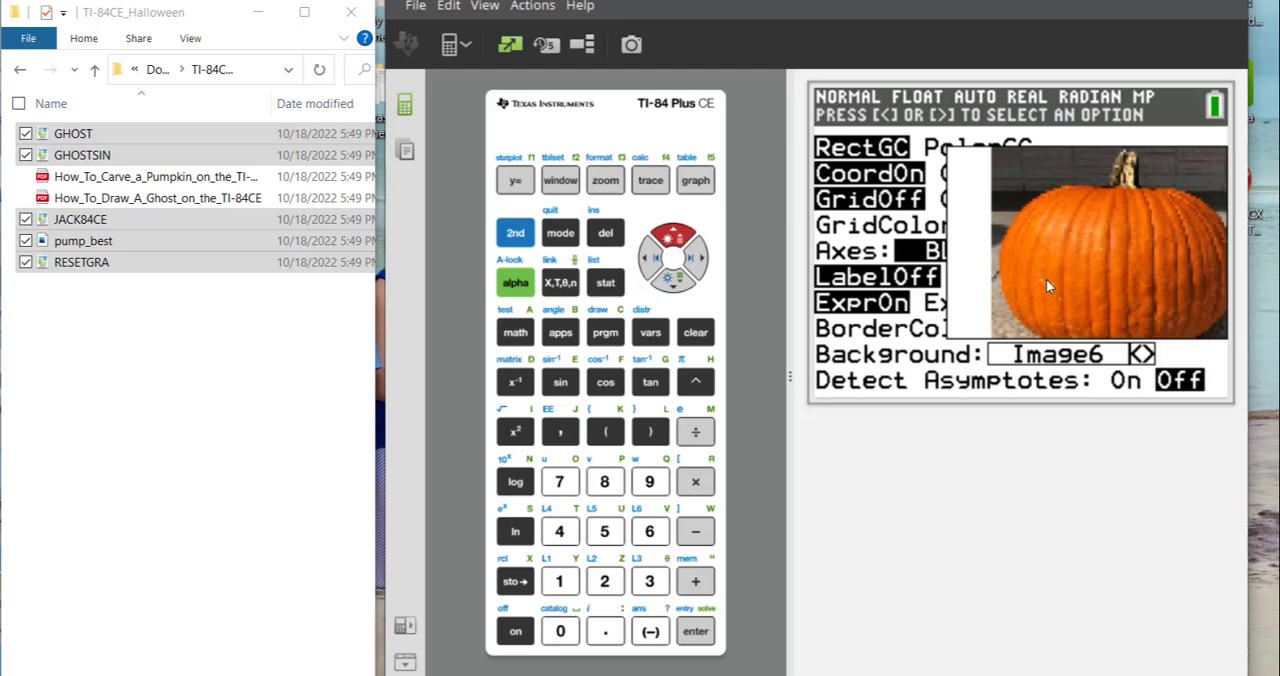
mouse_move(820, 416)
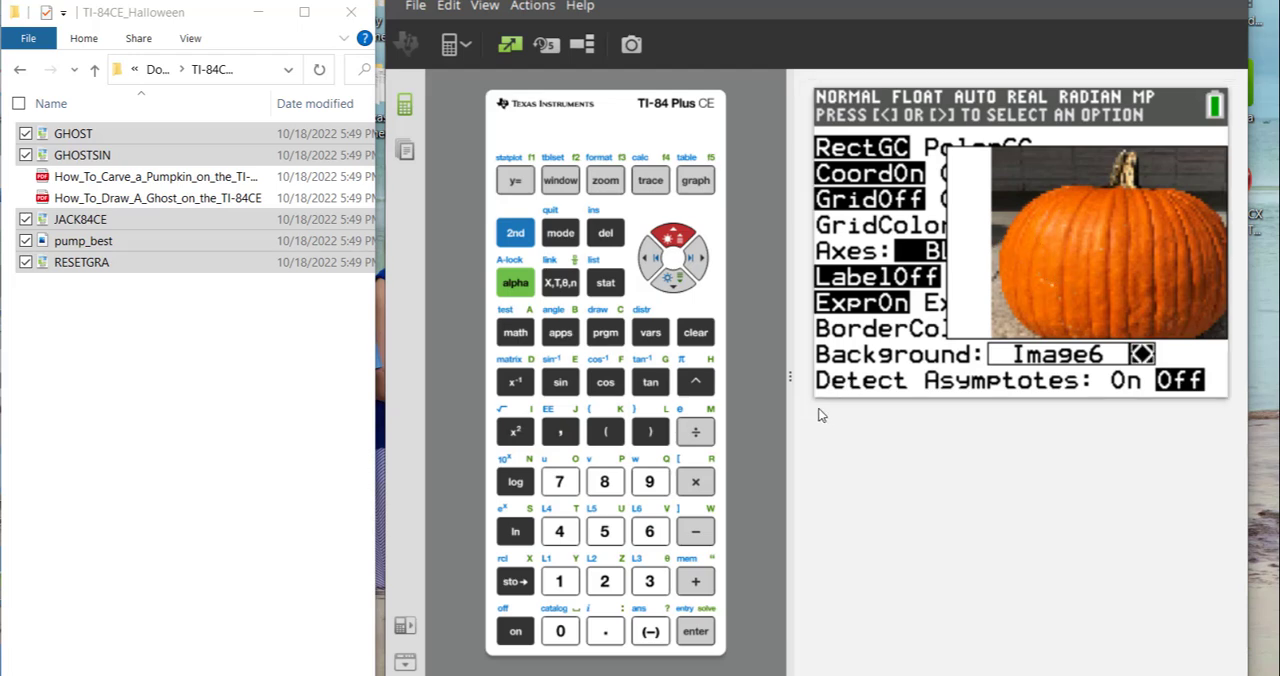